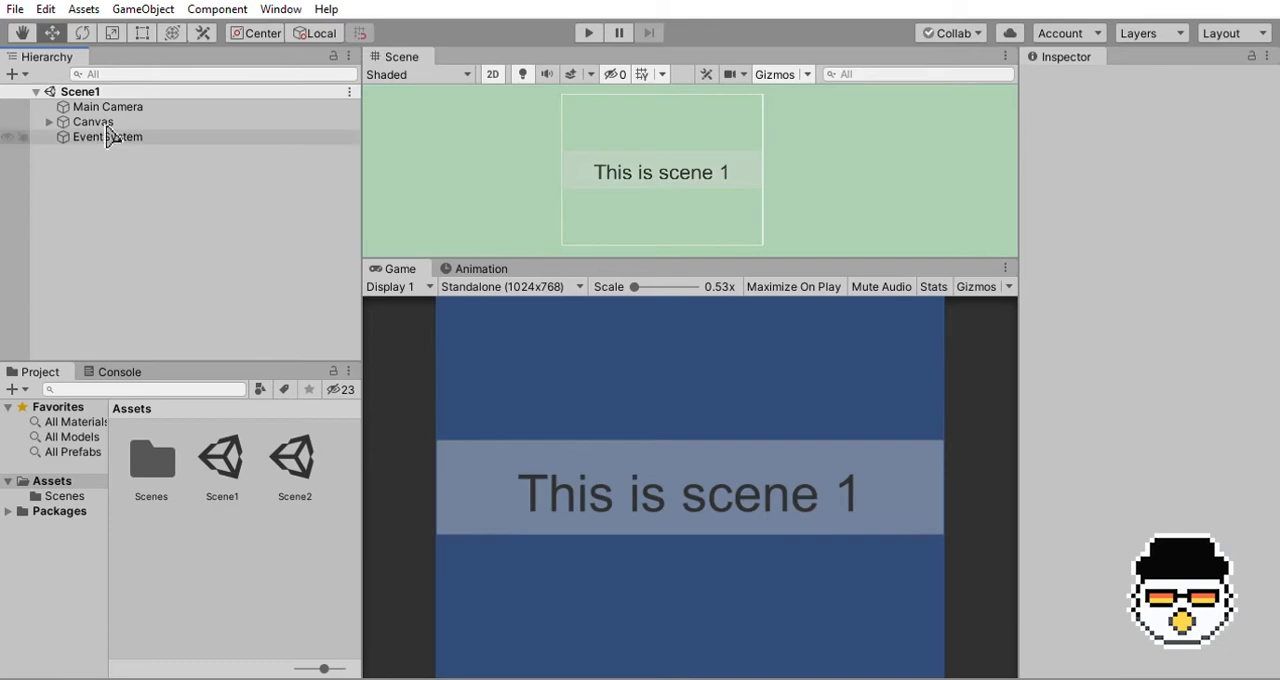
Expand Scene1's Canvas, open Scene2, and expand its Canvas to show Panel and Text.
{"action": "left_click", "coordinate": [93, 121]}
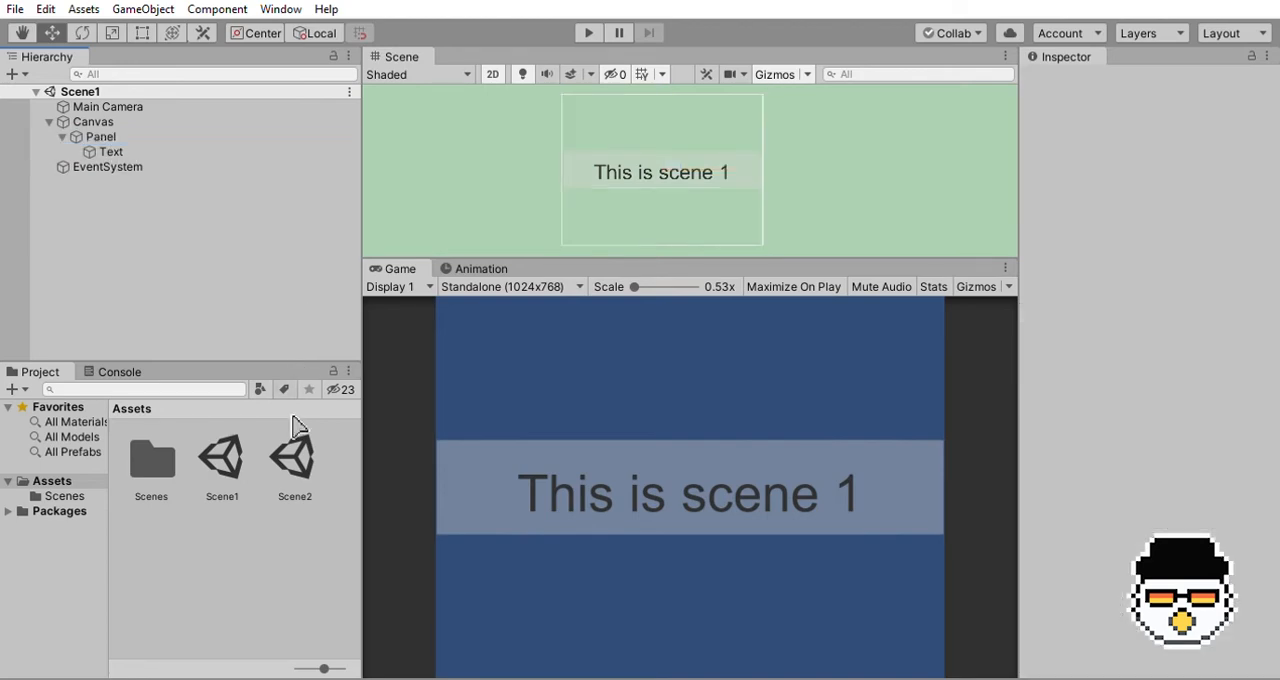
{"action": "double_click", "coordinate": [294, 456]}
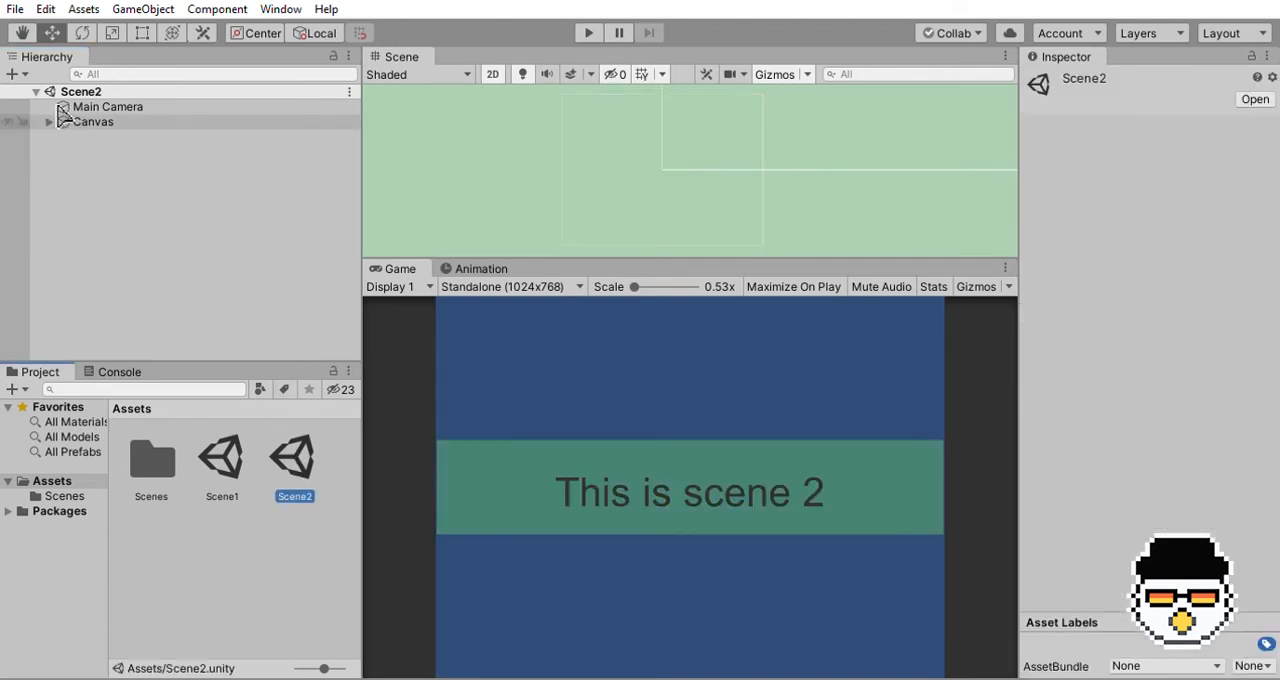
{"action": "left_click", "coordinate": [48, 121]}
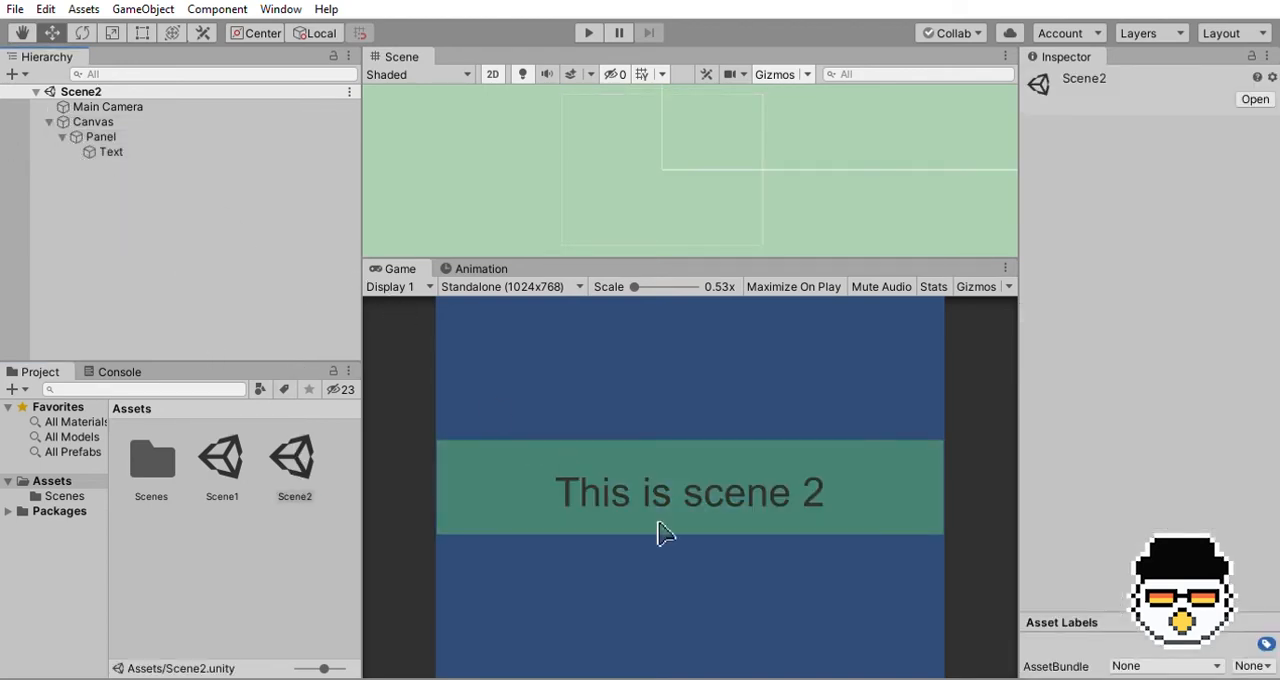
{"action": "double_click", "coordinate": [221, 461]}
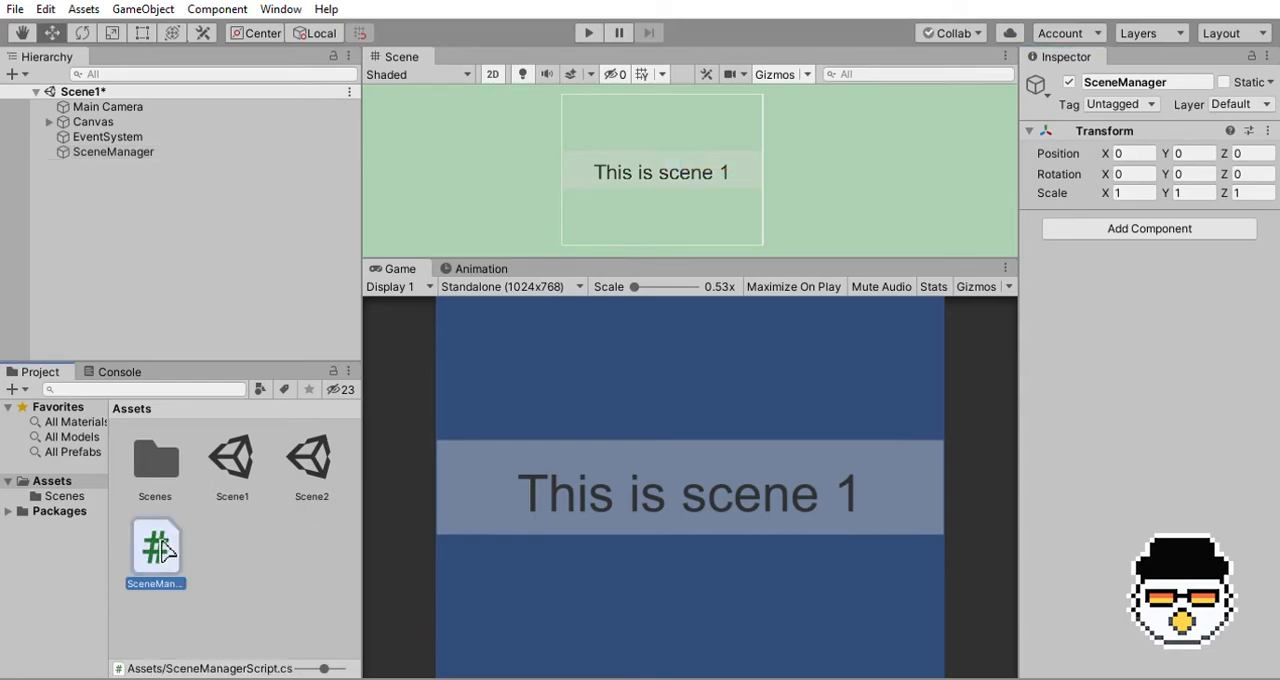
Open the SceneManagerScript asset in Visual Studio.
{"action": "double_click", "coordinate": [155, 545]}
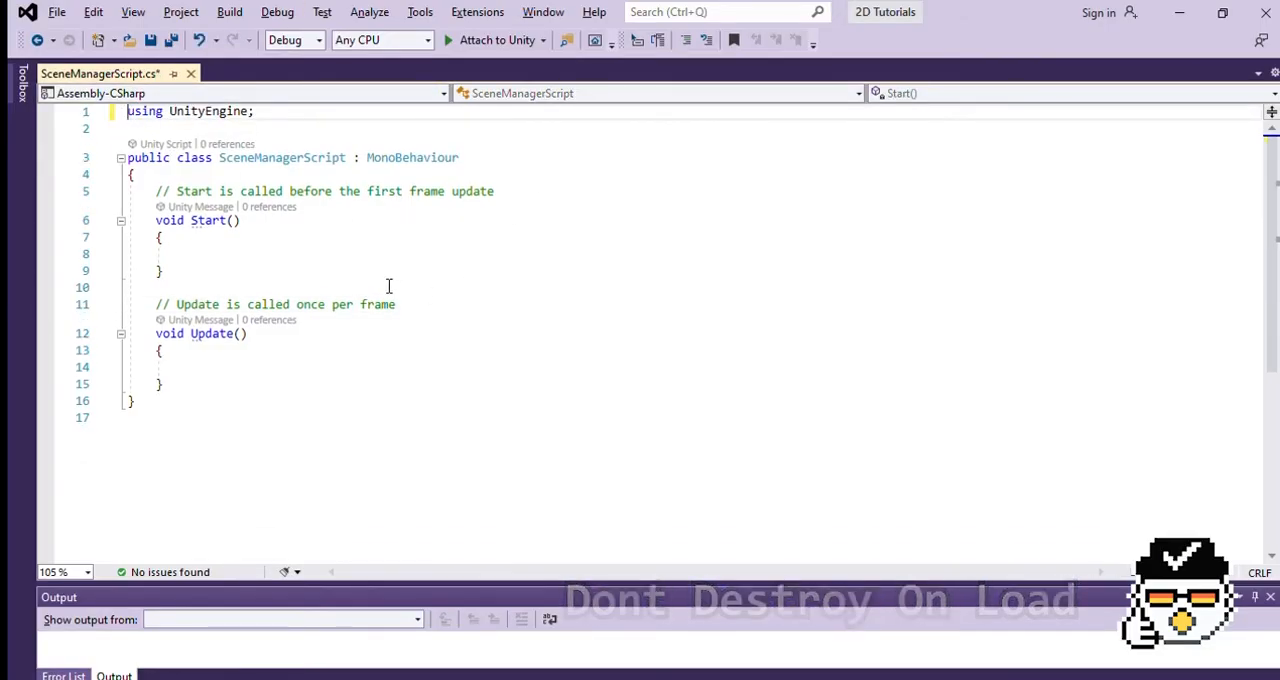
Add a public static SceneManagerScript instance and an Awake check destroying duplicates.
{"action": "type", "text": "void Awake"}
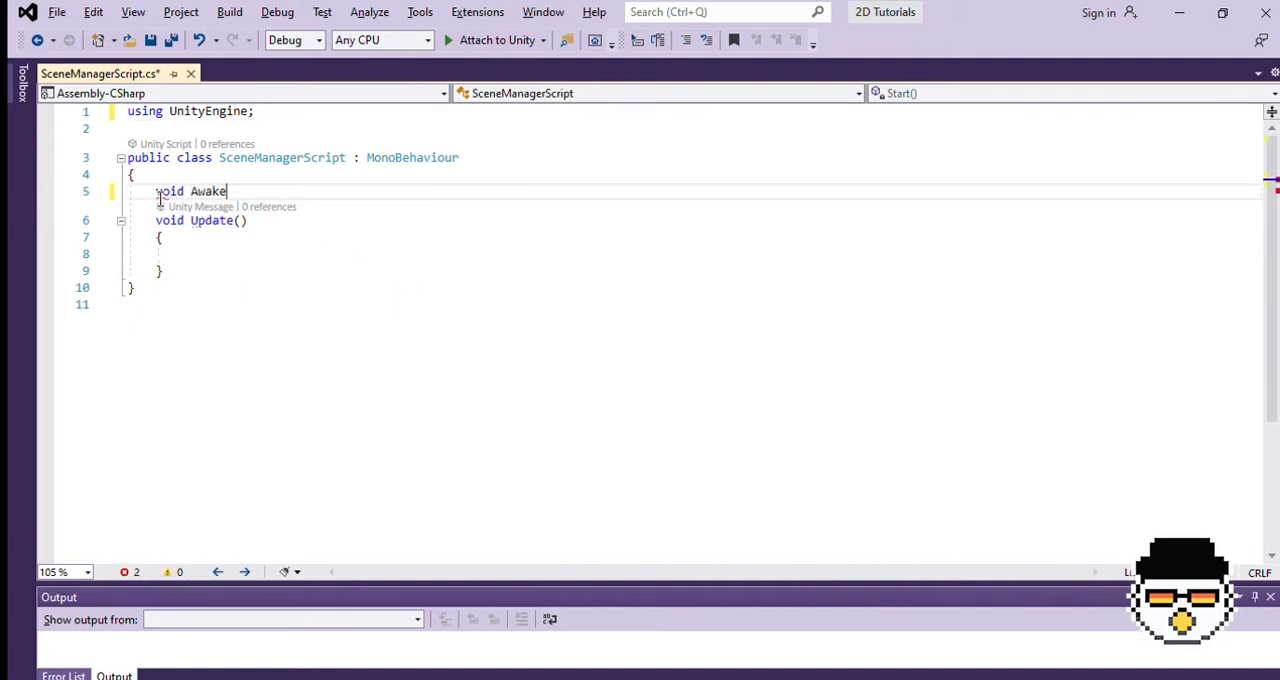
{"action": "type", "text": "()"}
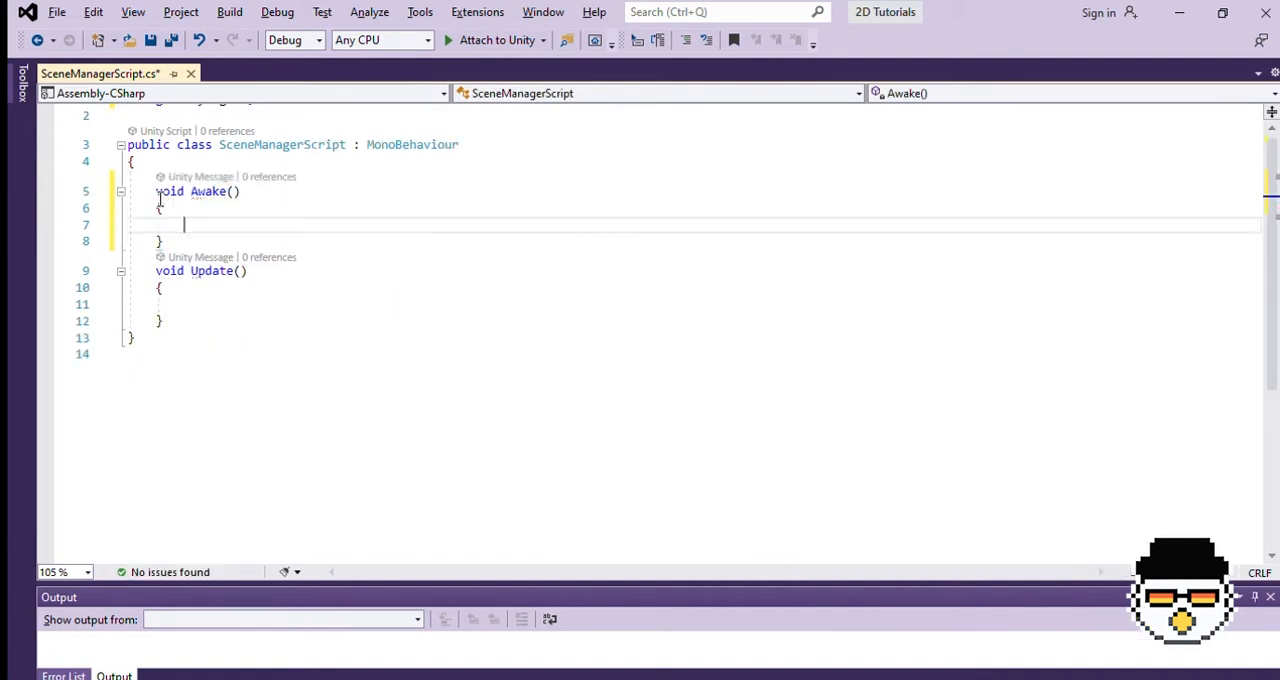
{"action": "type", "text": "p"}
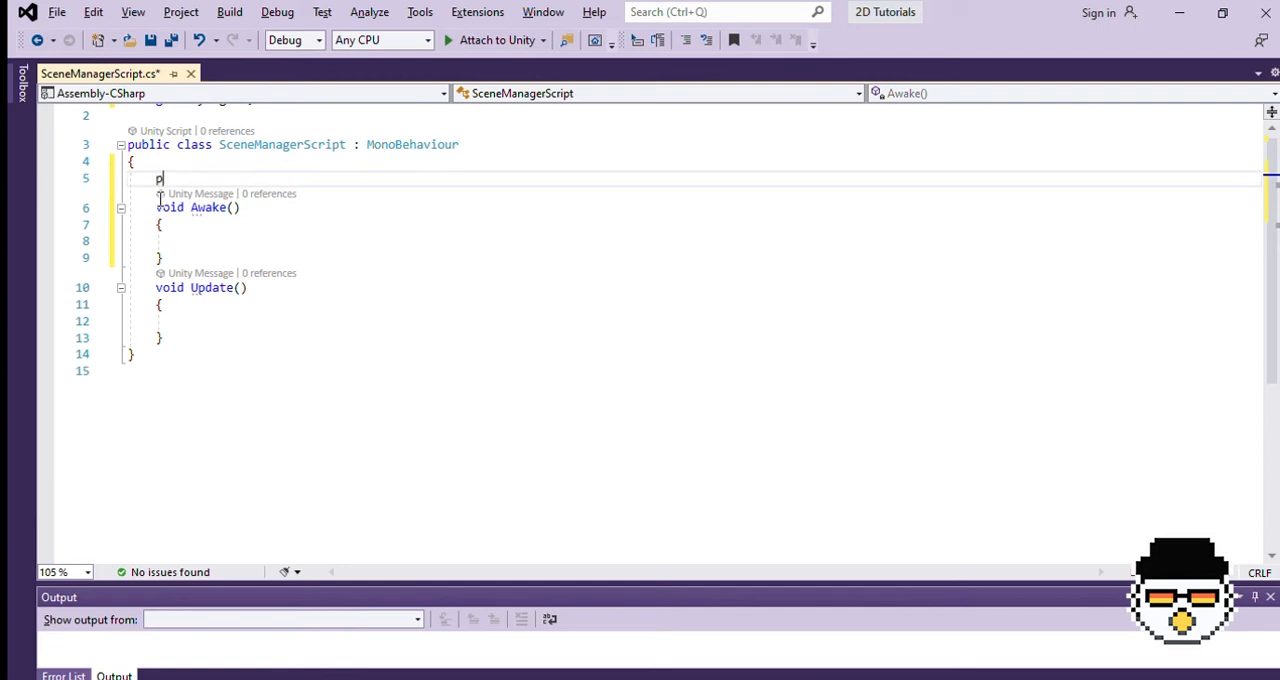
{"action": "type", "text": "public static SceneManagerScript inst"}
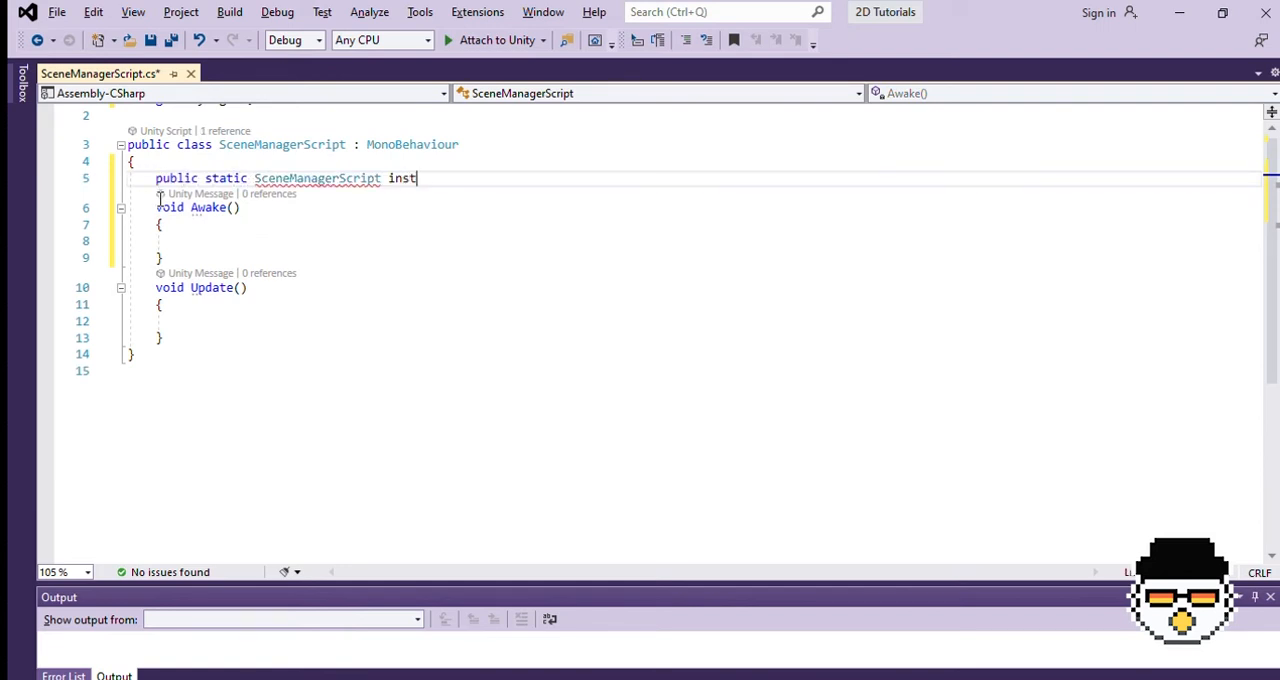
{"action": "type", "text": "ance;"}
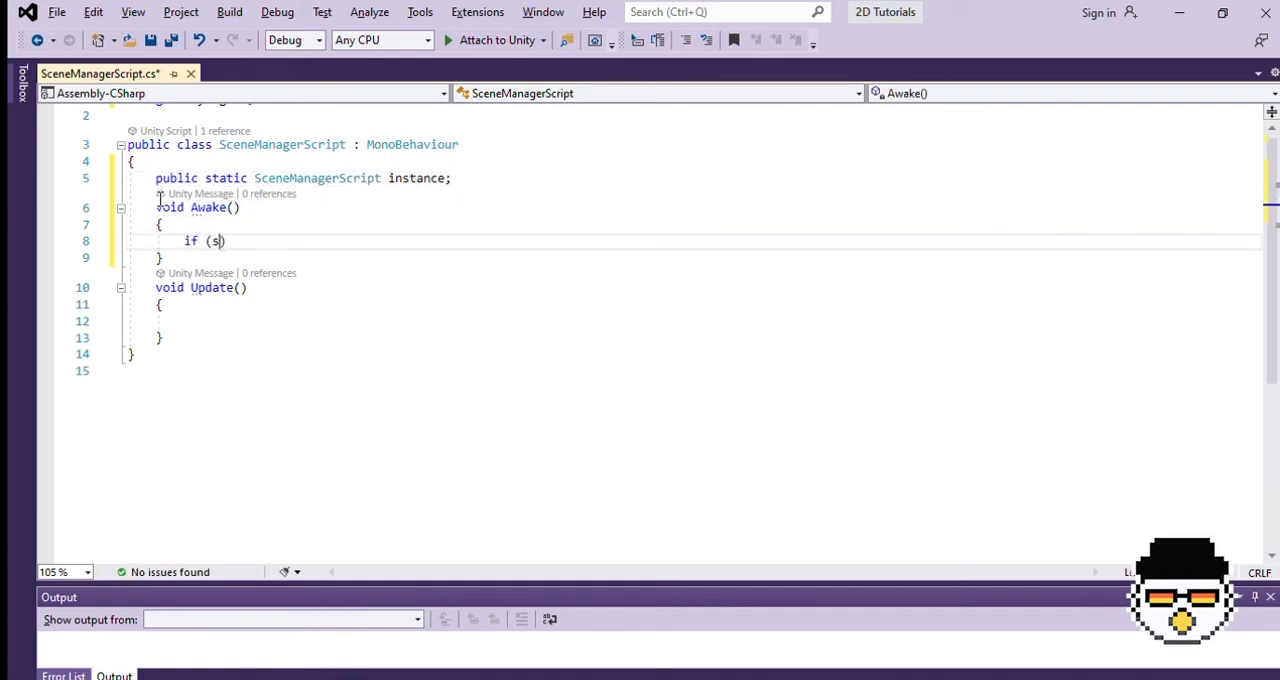
{"action": "type", "text": "instance != null"}
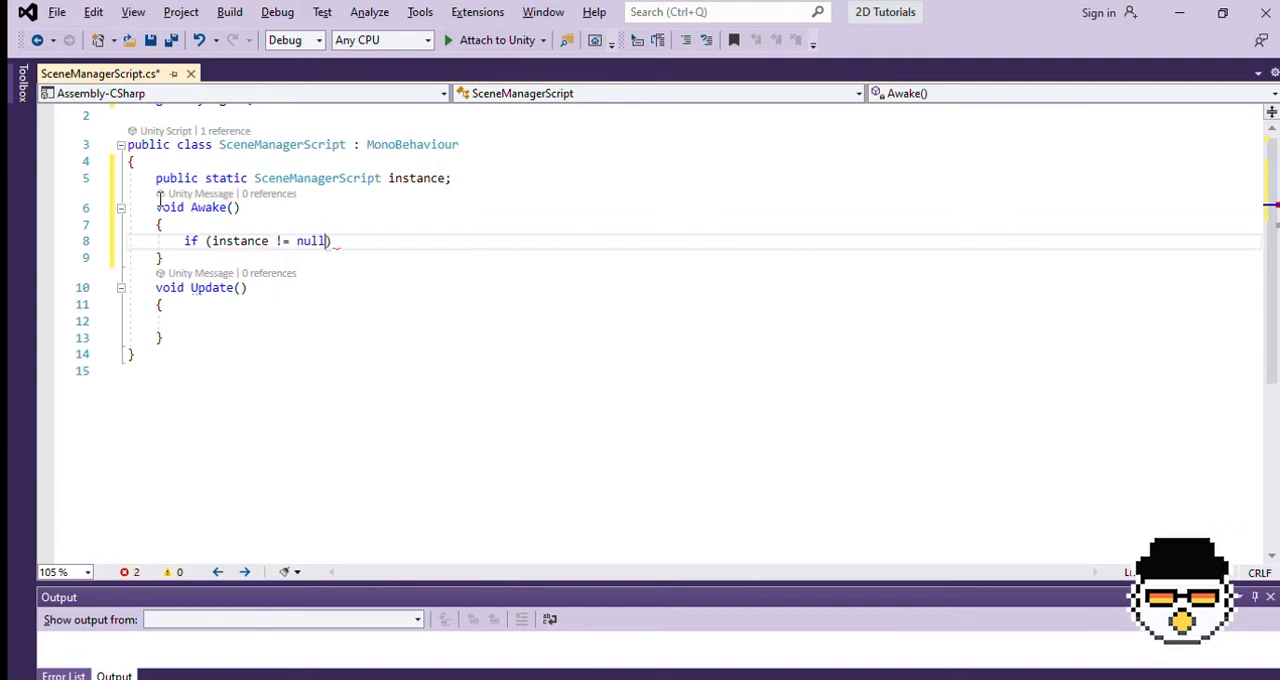
{"action": "type", "text": "&& instance != this"}
{"action": "type", "text": "{"}
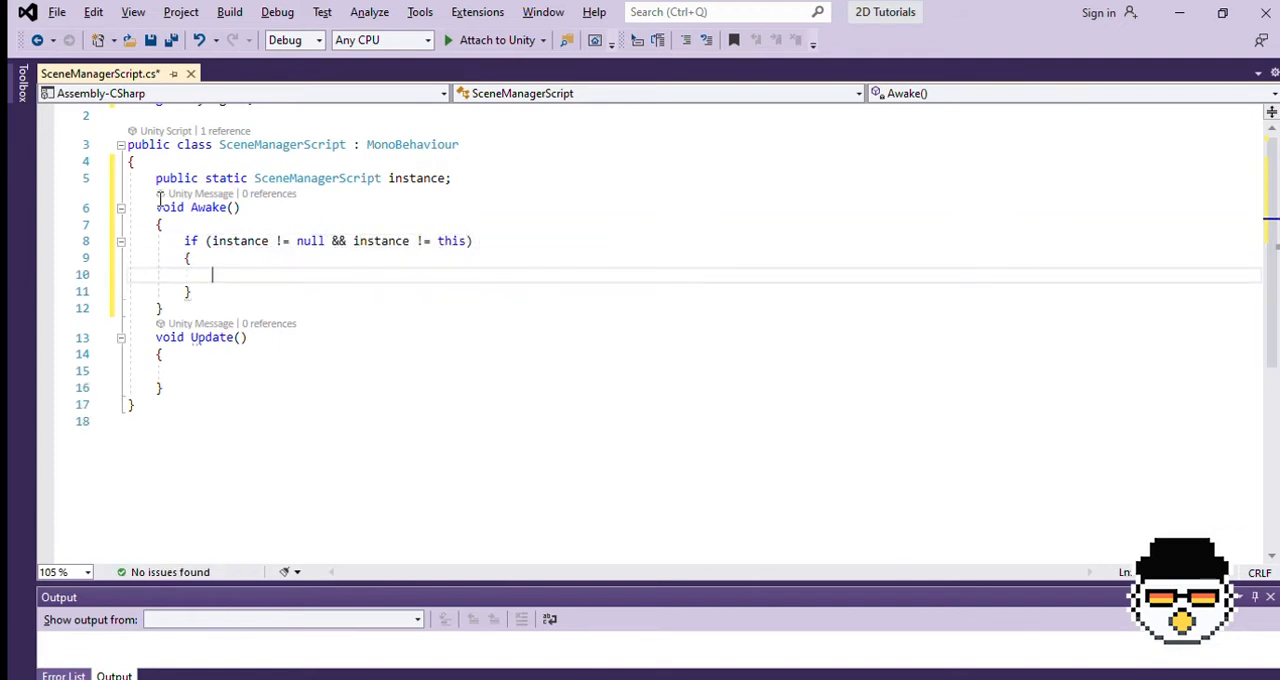
{"action": "type", "text": "Destroy(gameObject);"}
{"action": "type", "text": "instance = this;"}
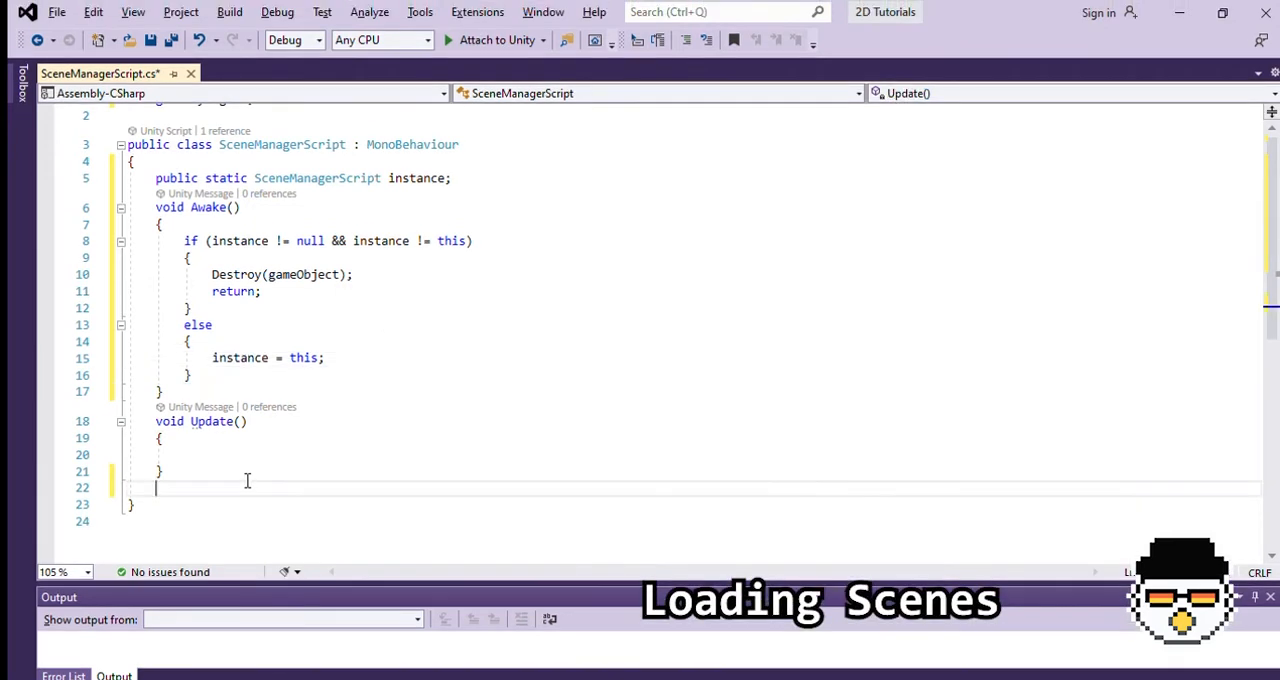
Write NextScene loading SceneManager.GetActiveScene().buildIndex + 1, adding the UnityEngine.SceneManagement using.
{"action": "type", "text": "void NextScene() { }"}
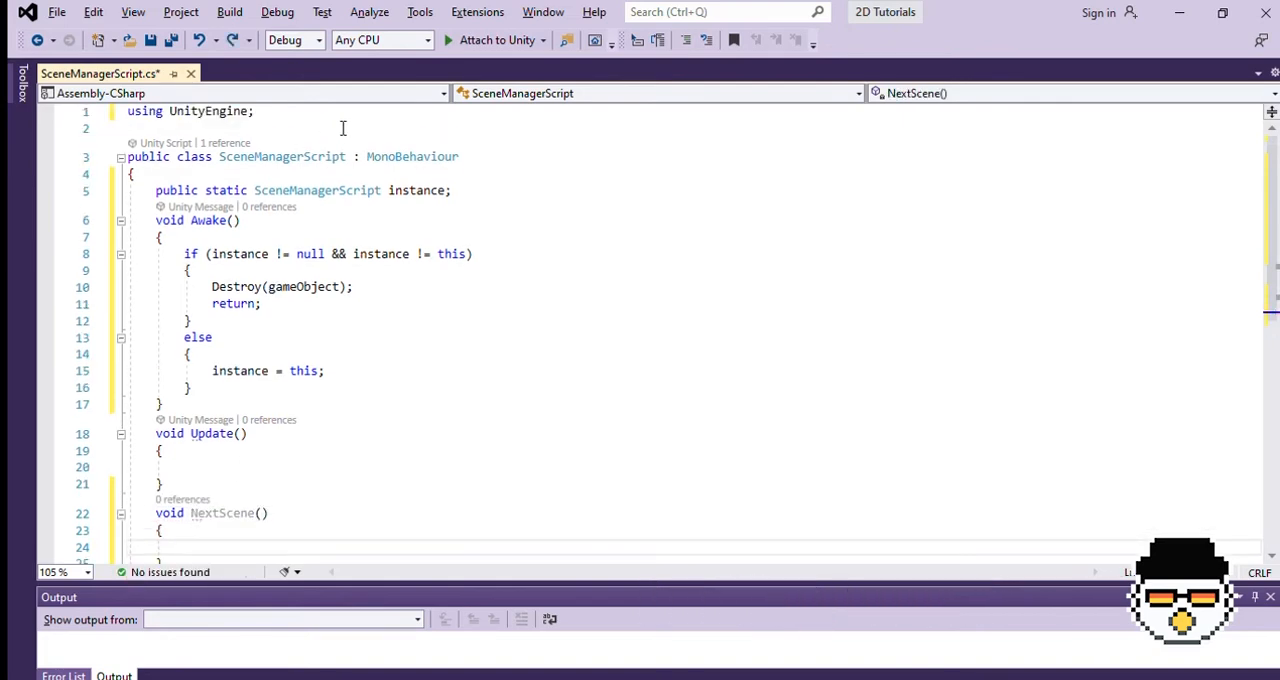
{"action": "type", "text": "using UnityEngine.Scen"}
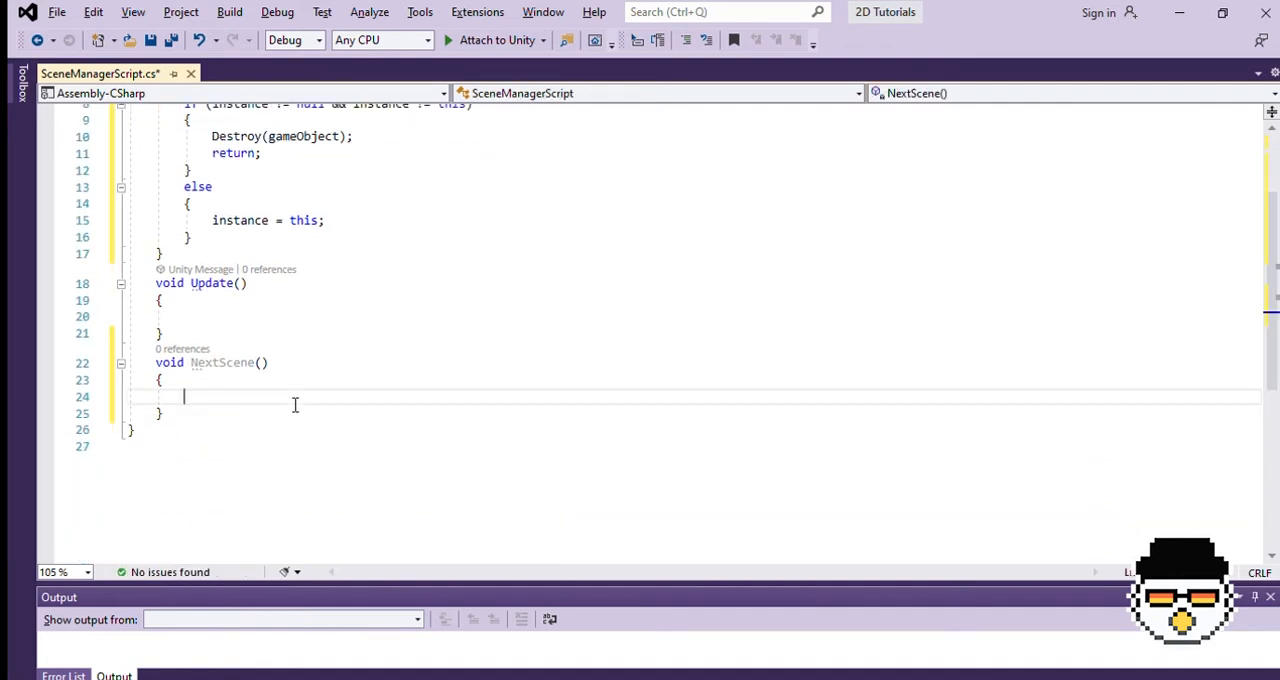
{"action": "type", "text": "SceneManager."}
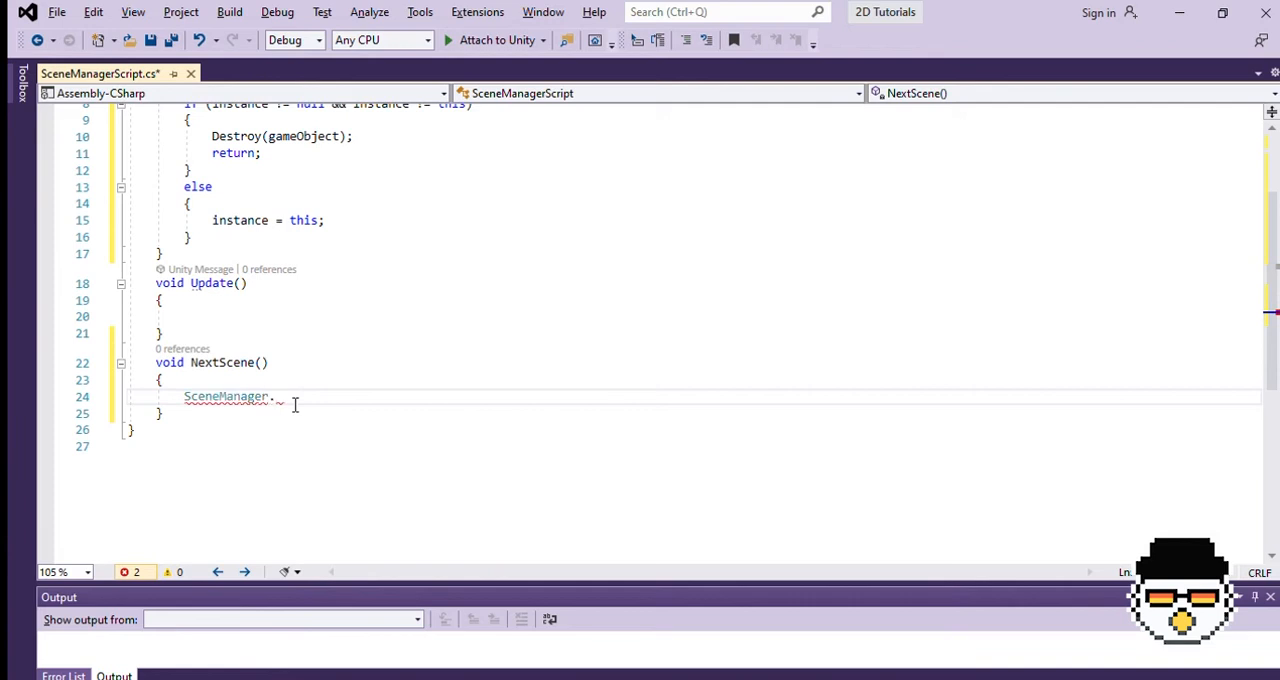
{"action": "type", "text": "LoadScene"}
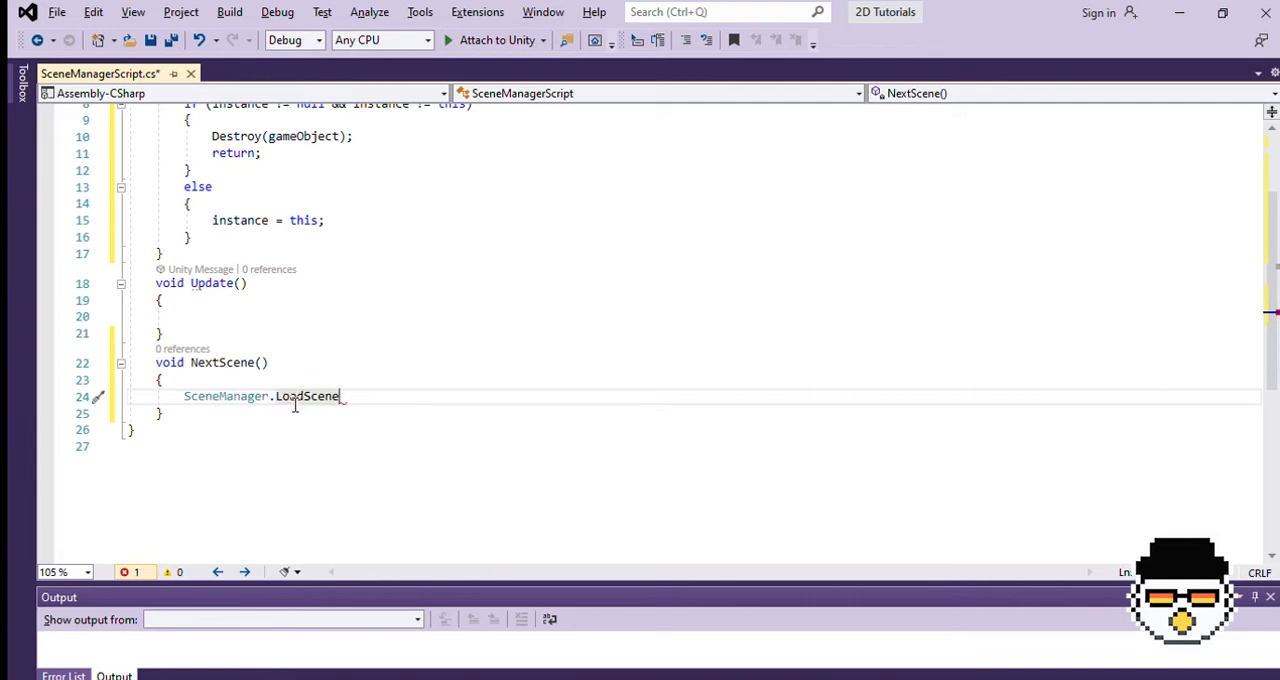
{"action": "type", "text": "(SceneManager"}
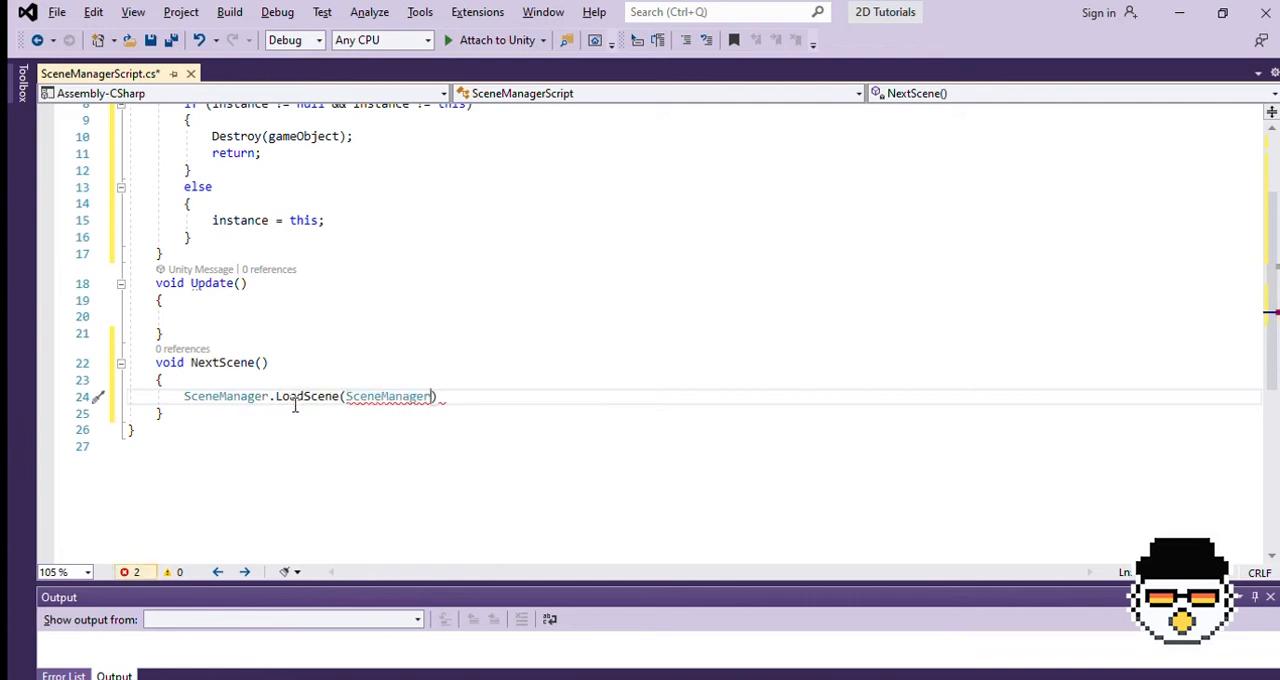
{"action": "type", "text": ".GetActiveScene()"}
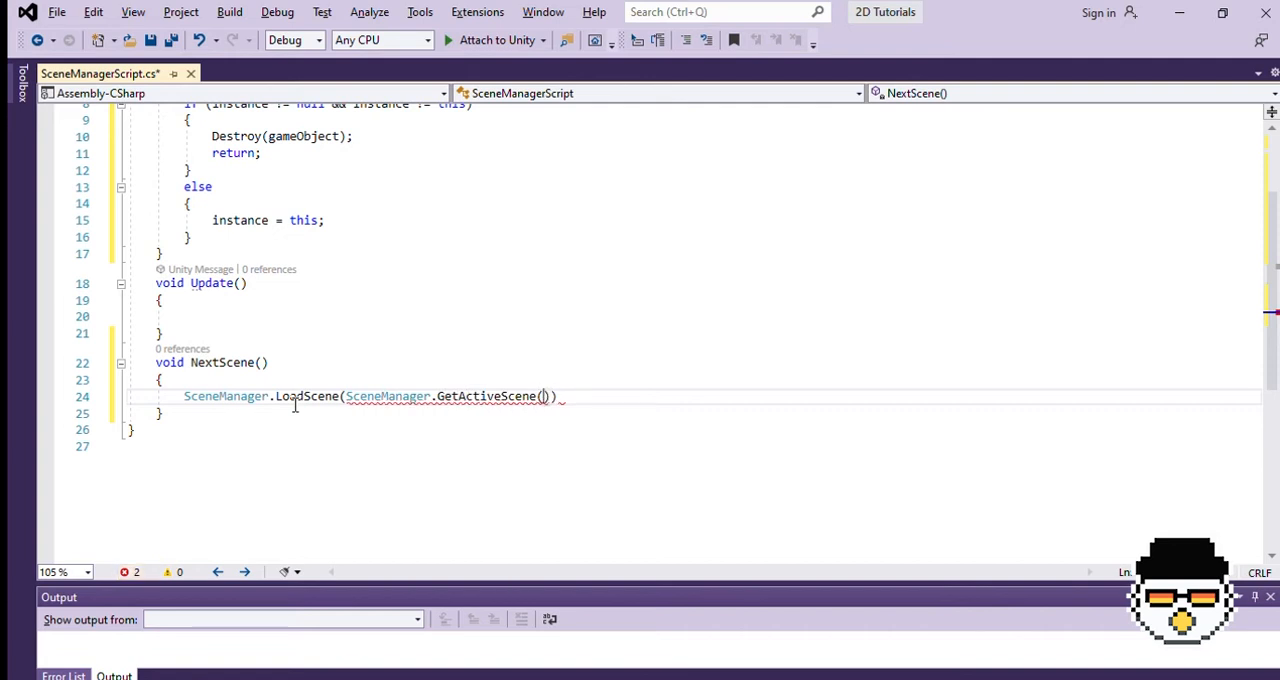
{"action": "type", "text": ".buildIndex + 1"}
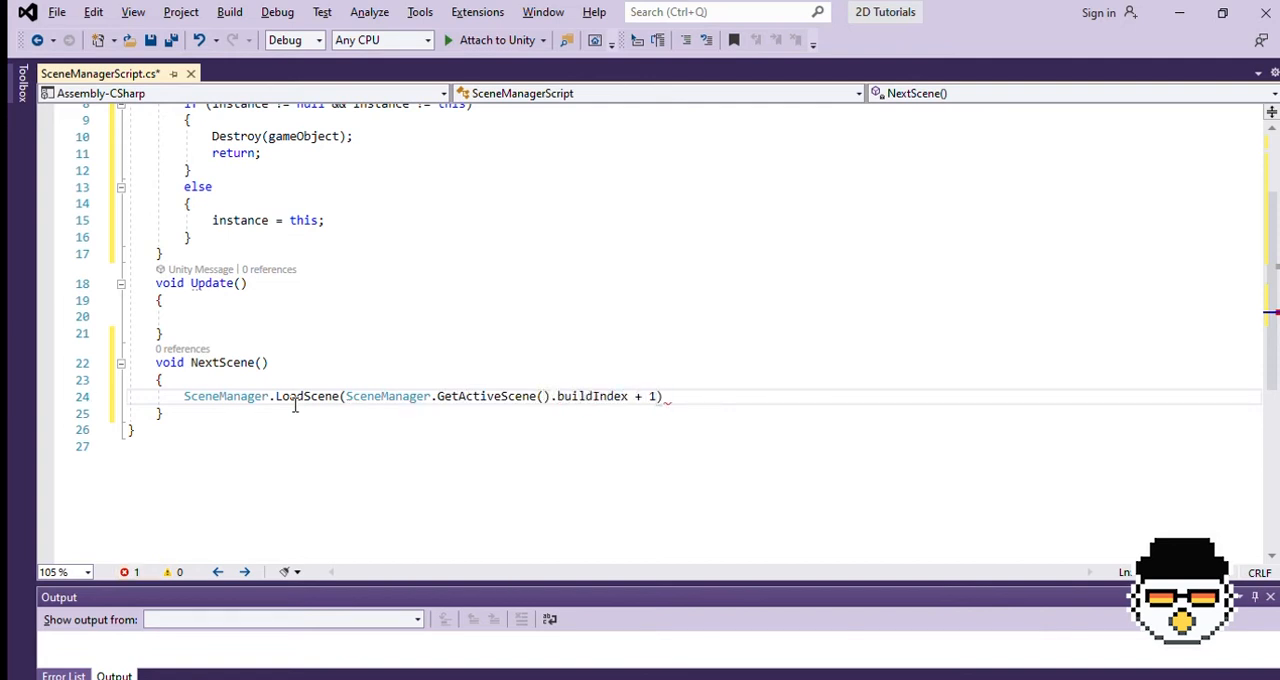
{"action": "type", "text": ";"}
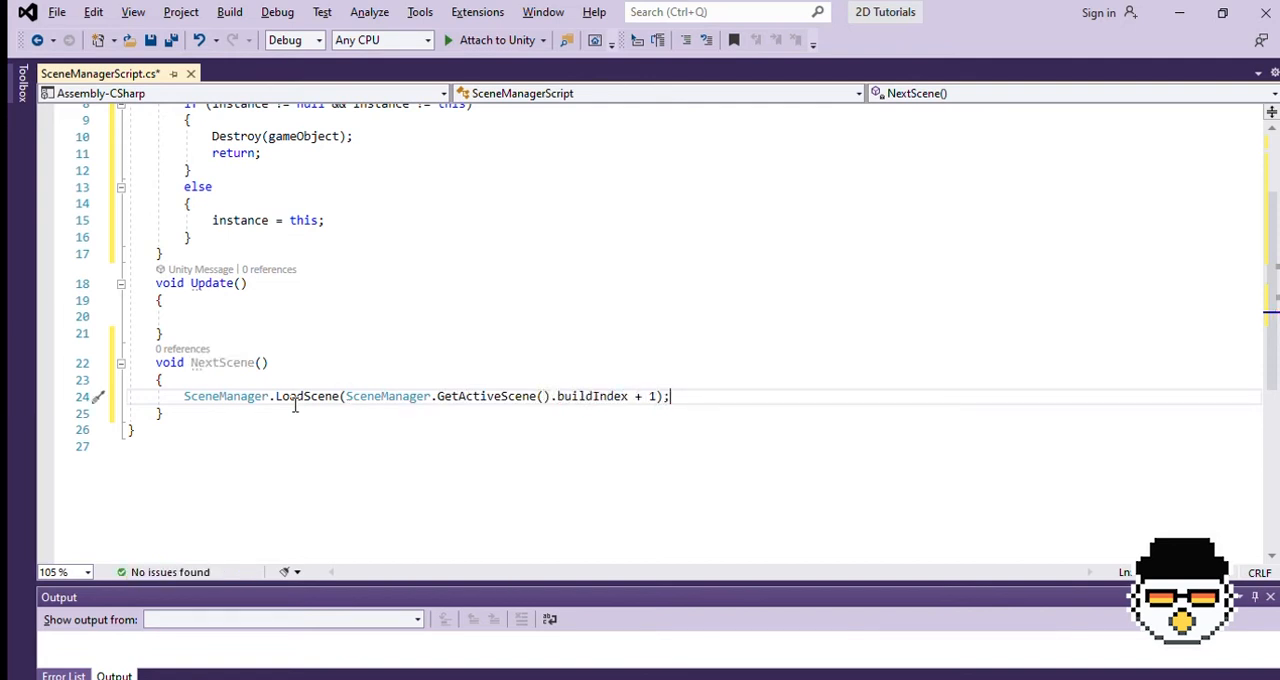
{"action": "type", "text": "if_()"}
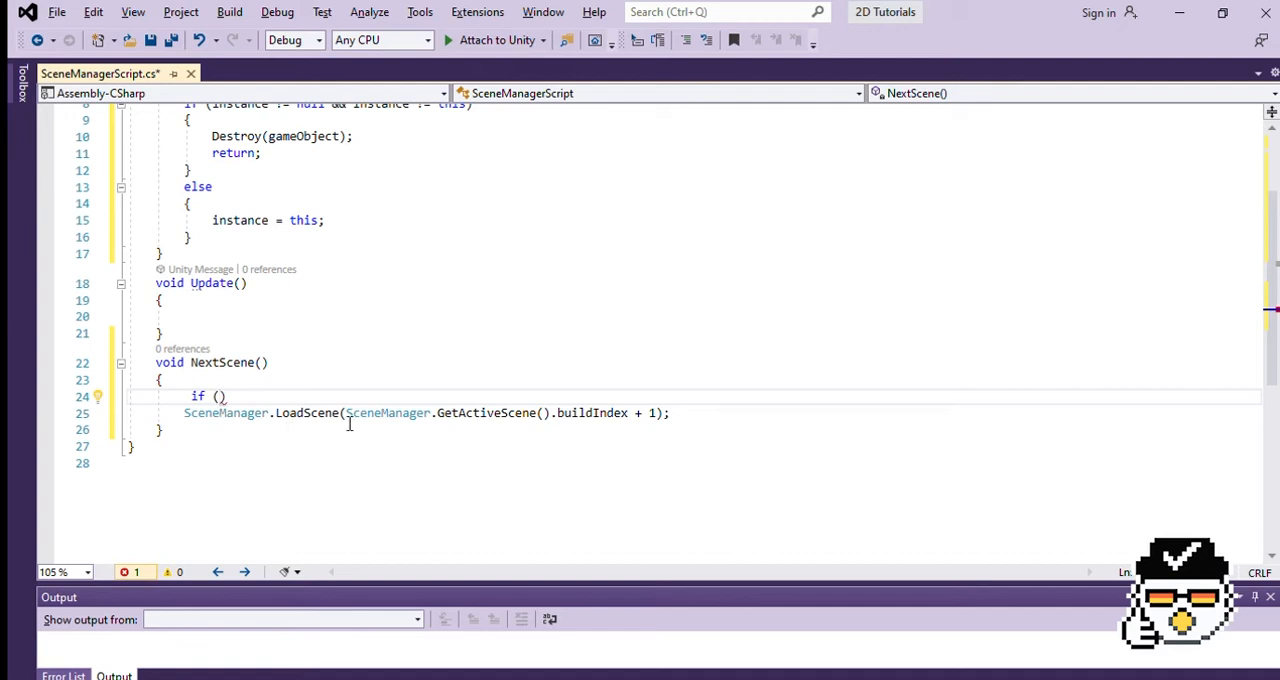
Guard scene loading with a negated GetSceneByBuildIndex check.
{"action": "type", "text": "SceneManager.GetScenebyBuild"}
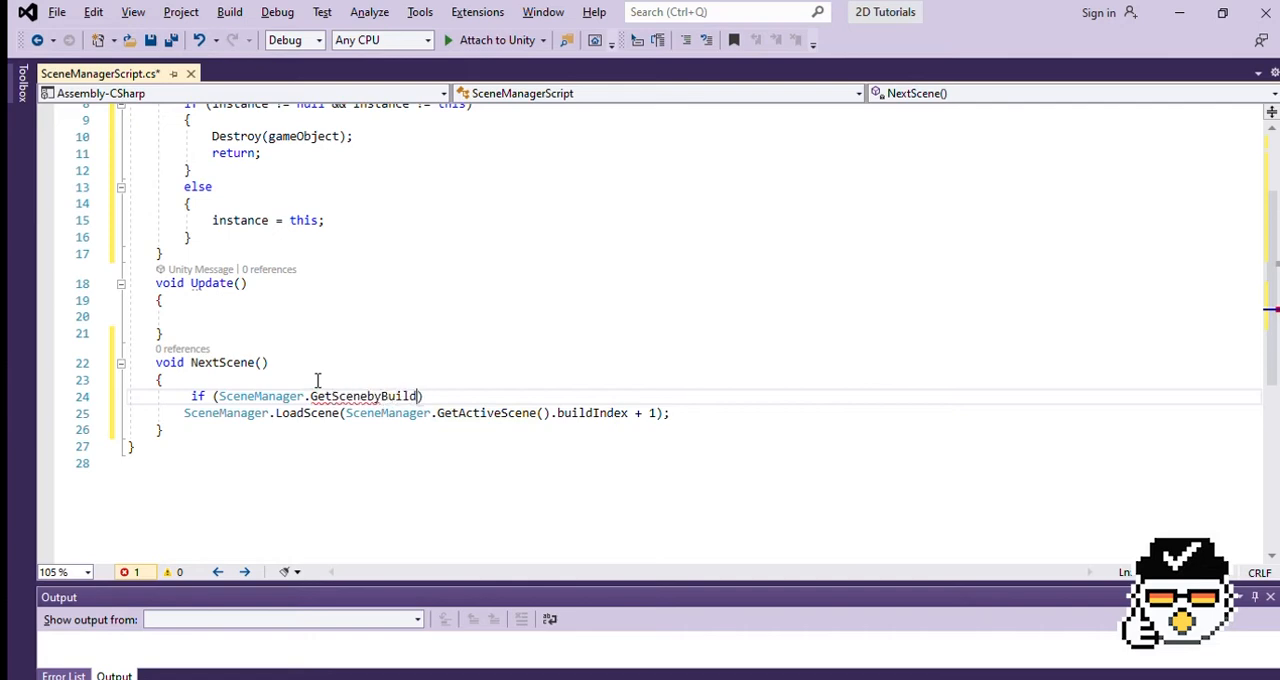
{"action": "key", "text": "Backspace"}
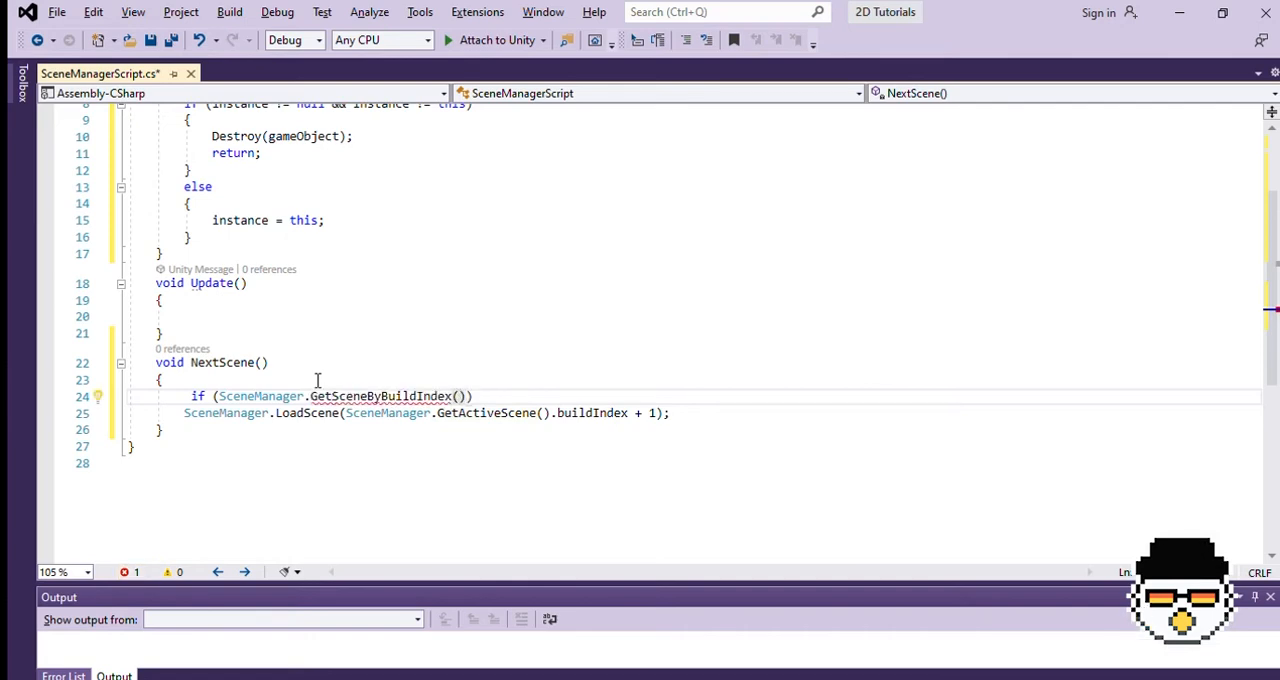
{"action": "type", "text": "!= null)"}
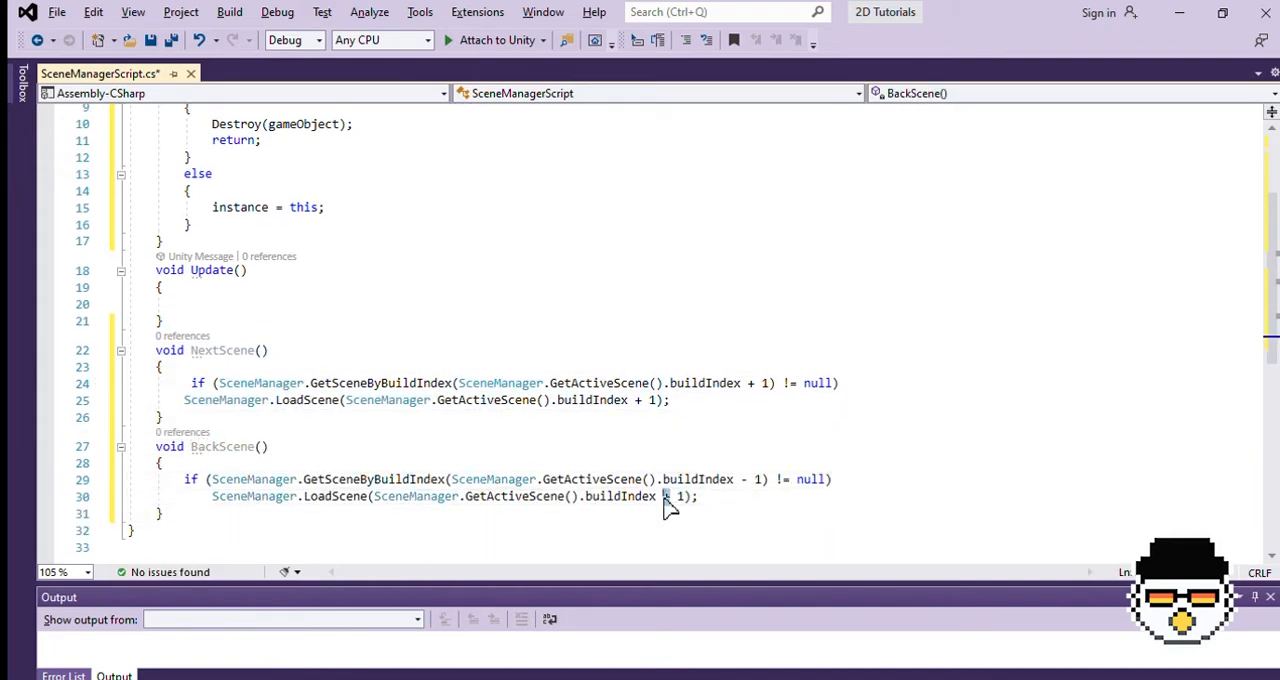
In Update, on KeyCode.N call NextScene() and log a Debug message.
{"action": "left_click", "coordinate": [184, 266]}
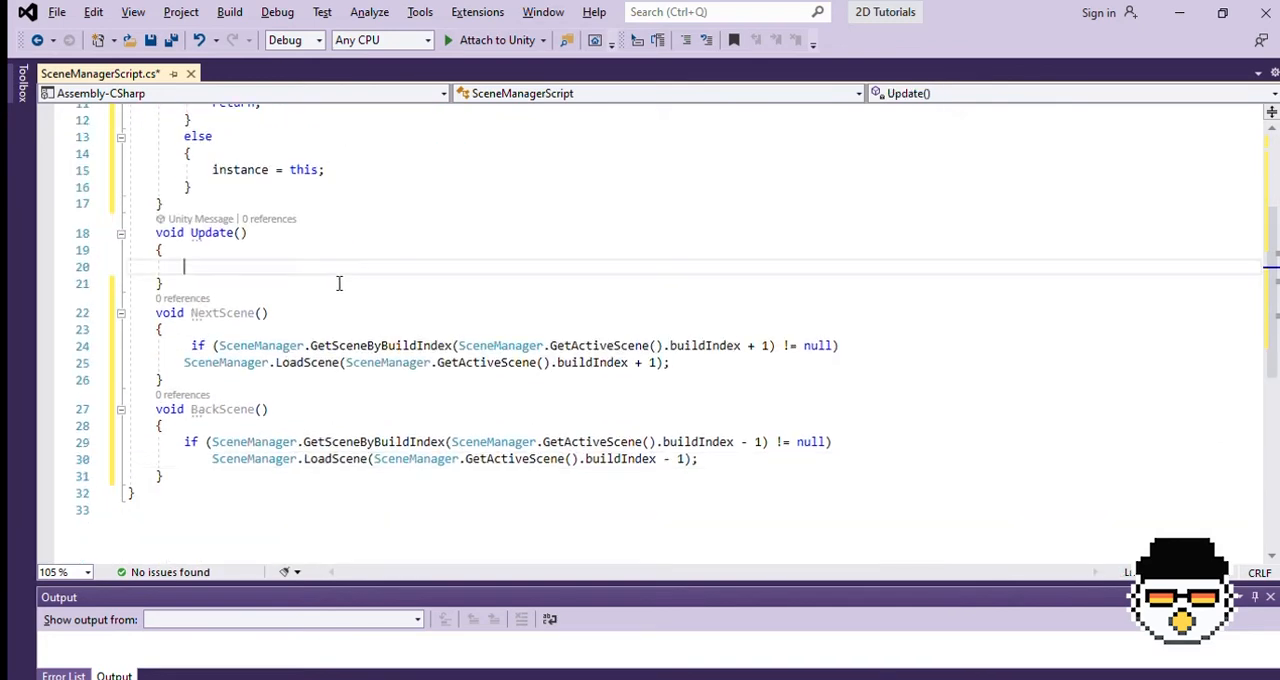
{"action": "type", "text": "if (Input.GetKeyDown"}
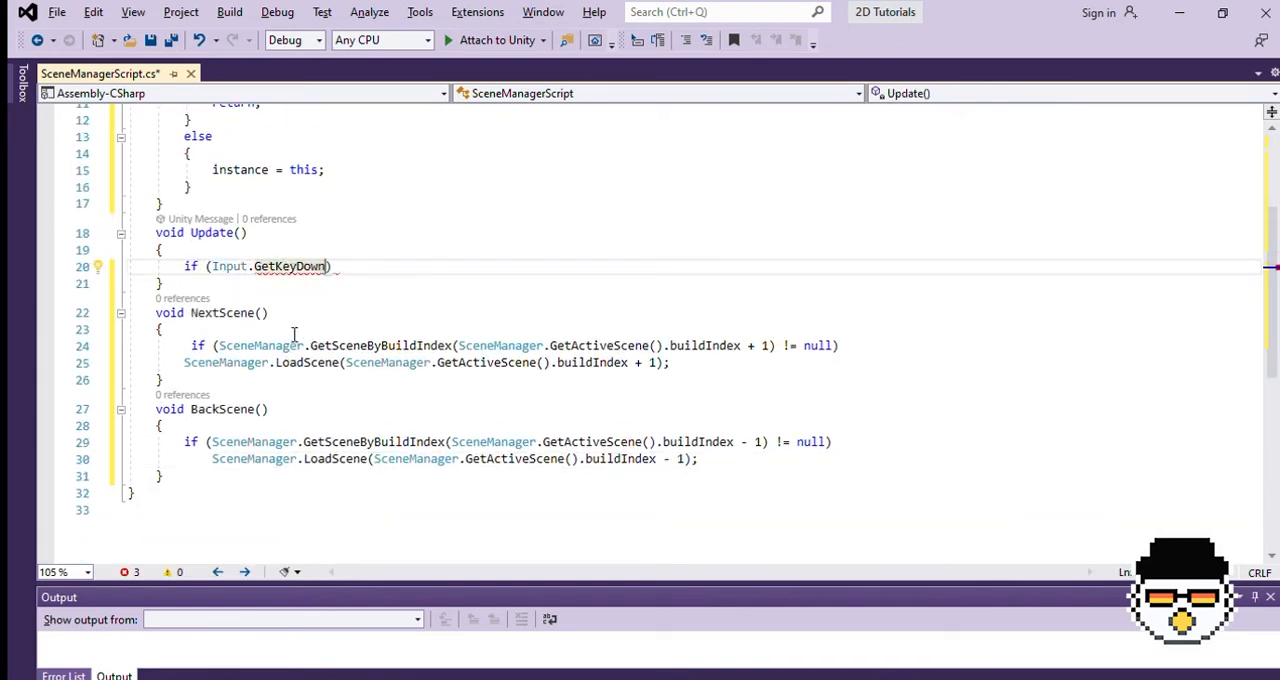
{"action": "type", "text": "(KeyCode."}
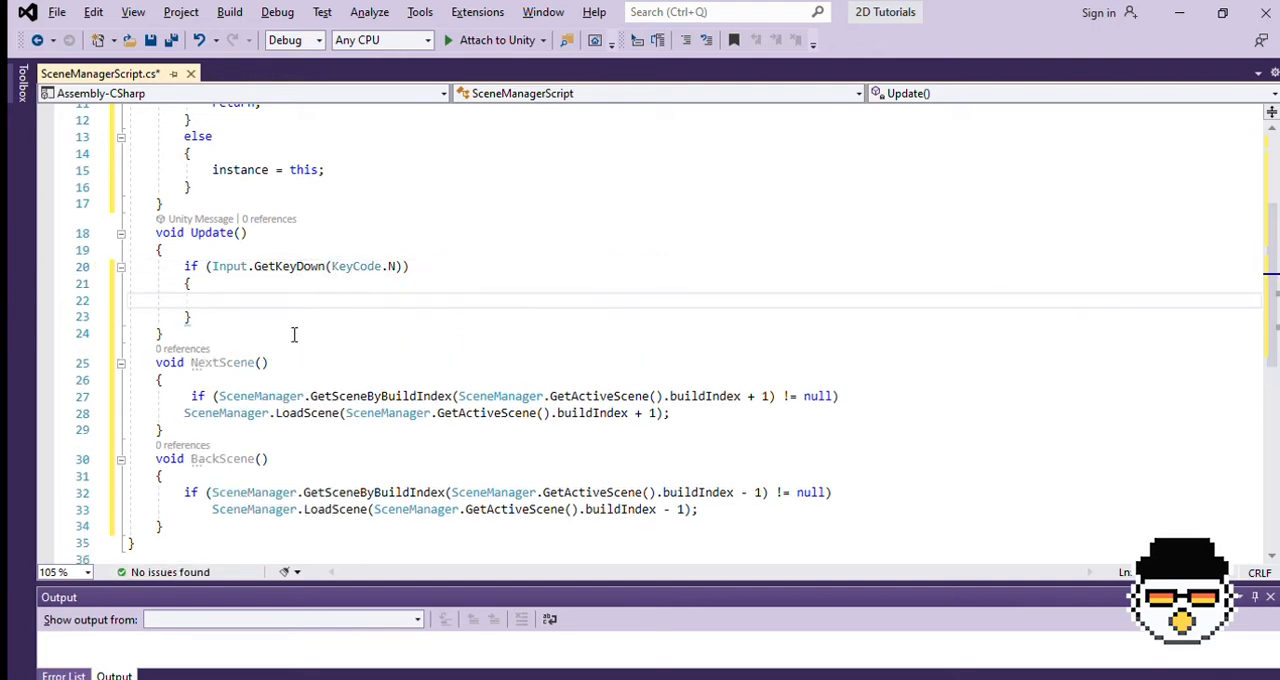
{"action": "type", "text": "NextScene();"}
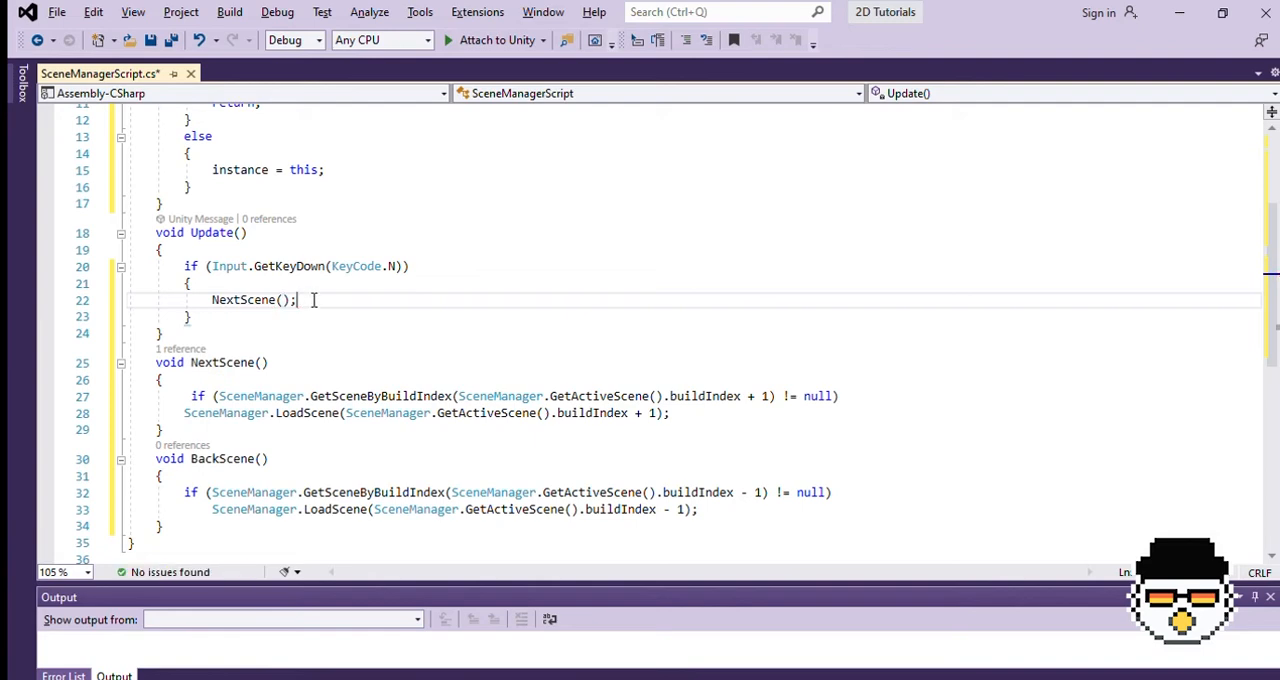
{"action": "type", "text": "Debug.Log()"}
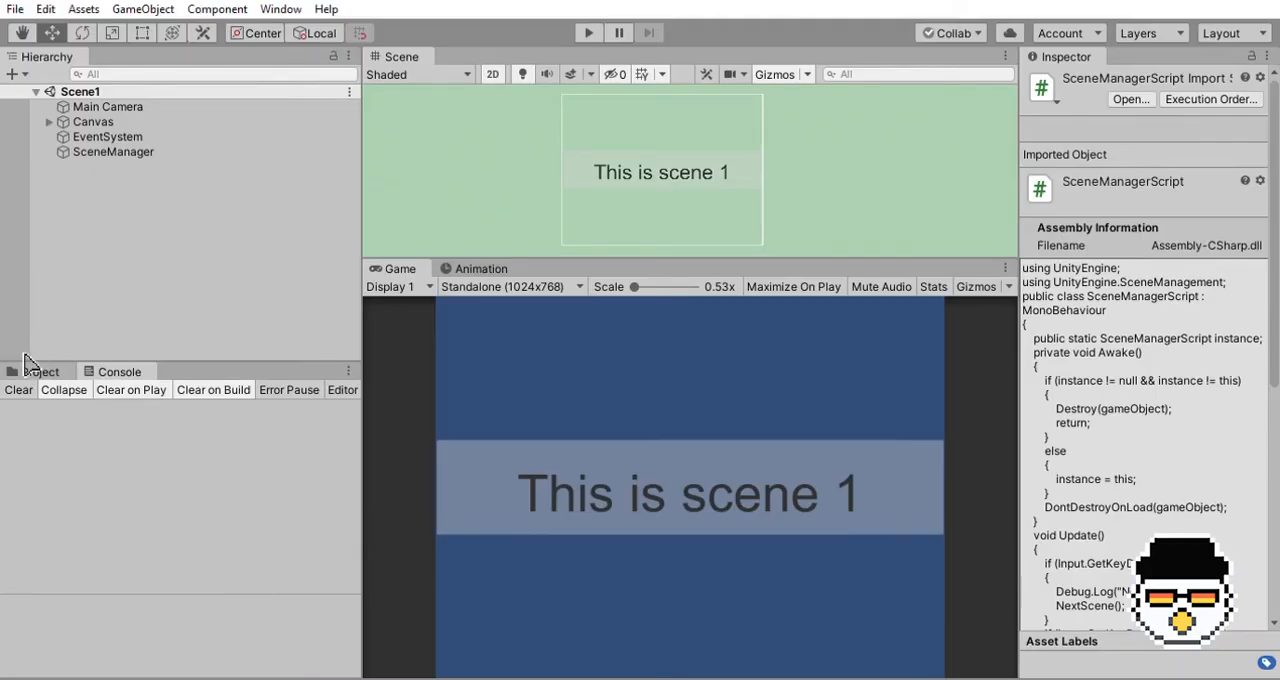
Play the scene with the Console showing and test N and B, logging Next and Back.
{"action": "left_click", "coordinate": [39, 371]}
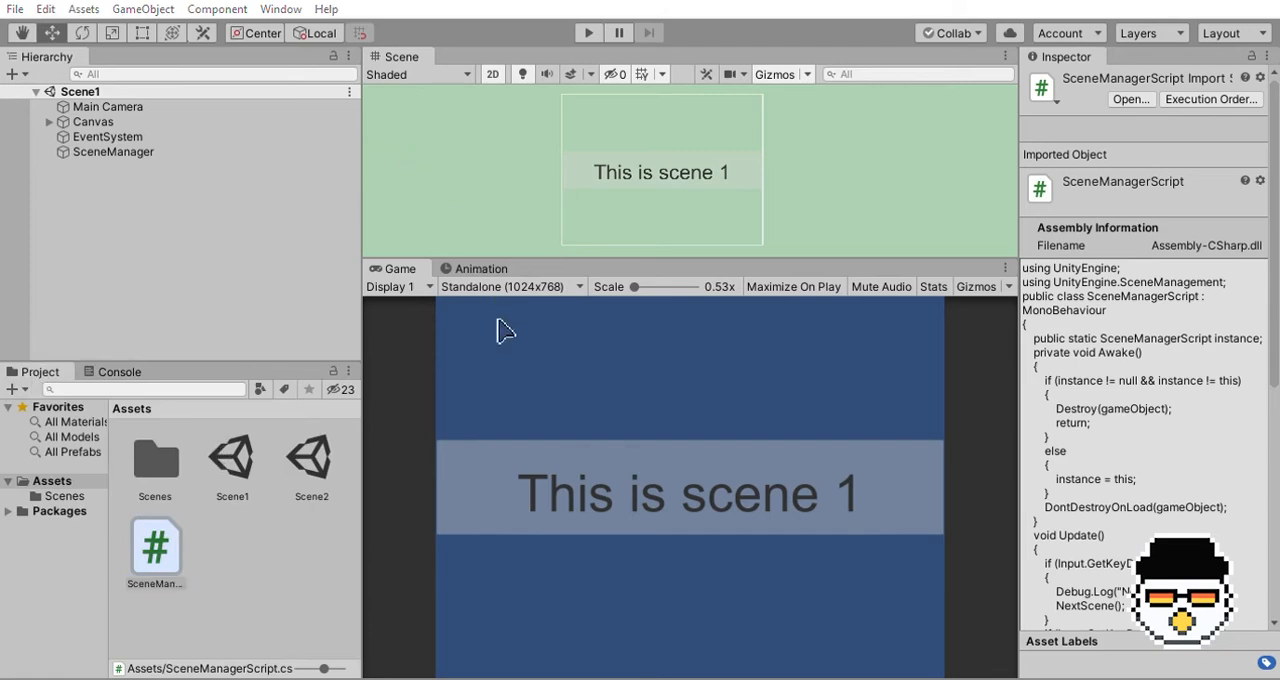
{"action": "left_click", "coordinate": [118, 371]}
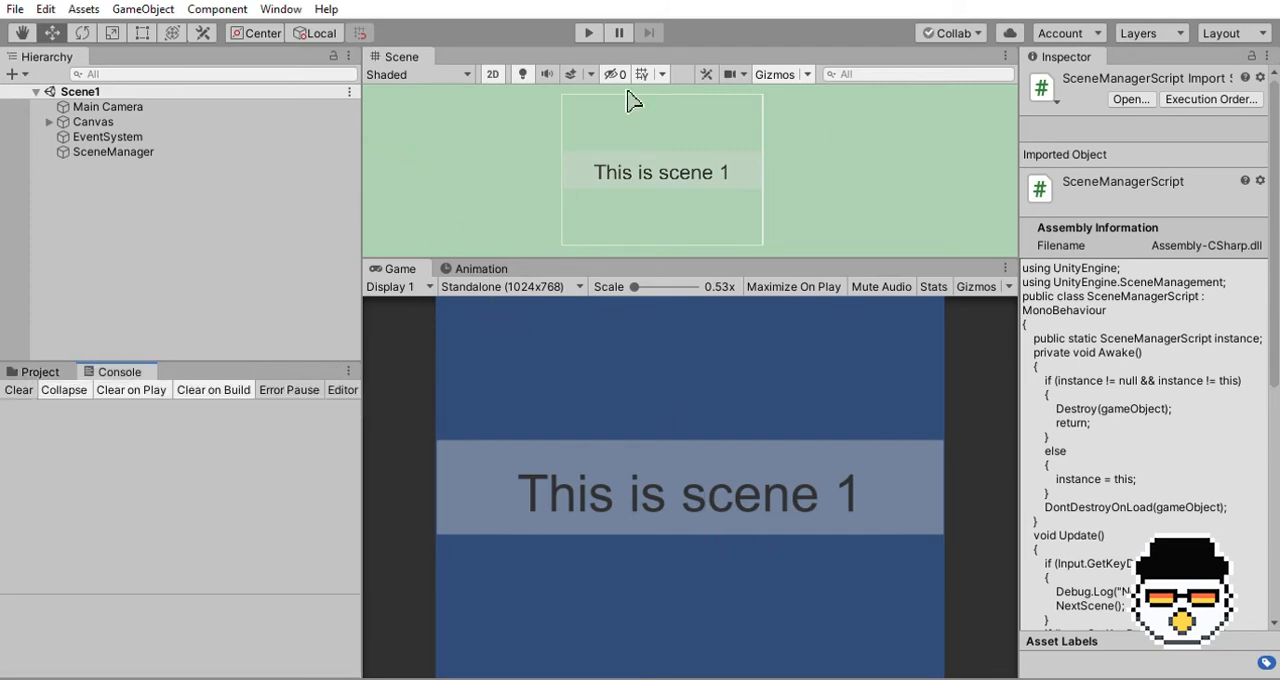
{"action": "left_click", "coordinate": [588, 32]}
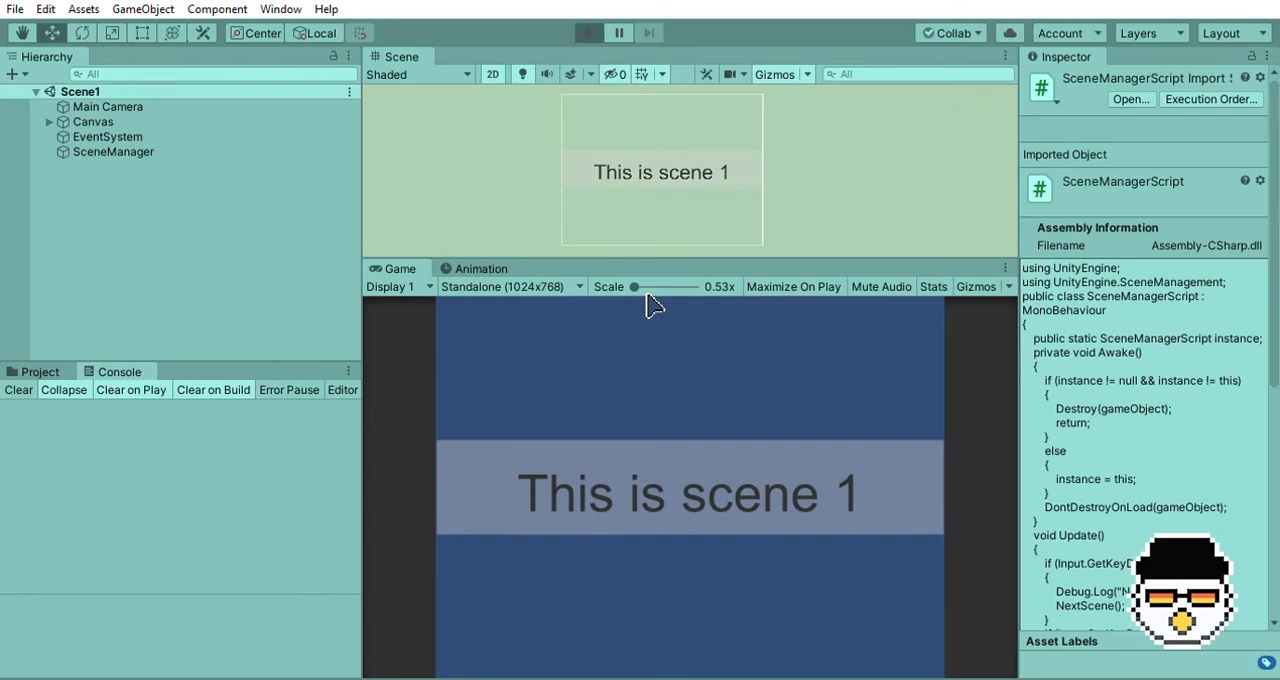
{"action": "left_click", "coordinate": [588, 32]}
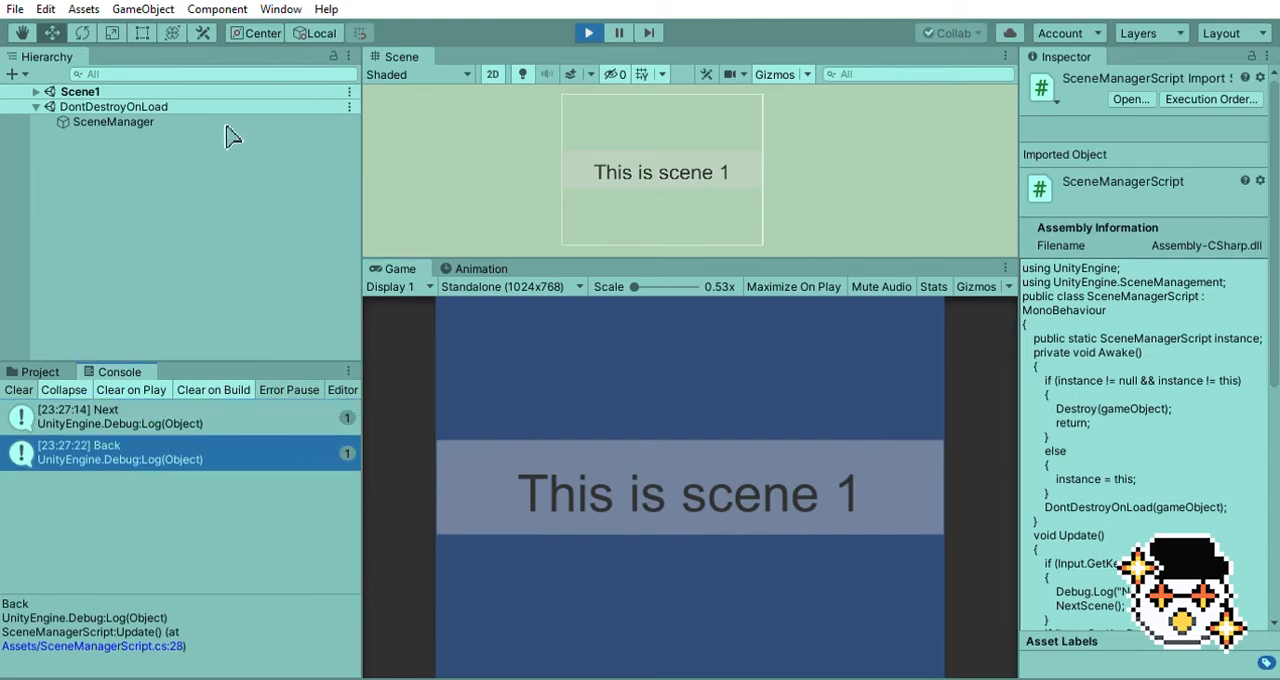
{"action": "left_click", "coordinate": [113, 121]}
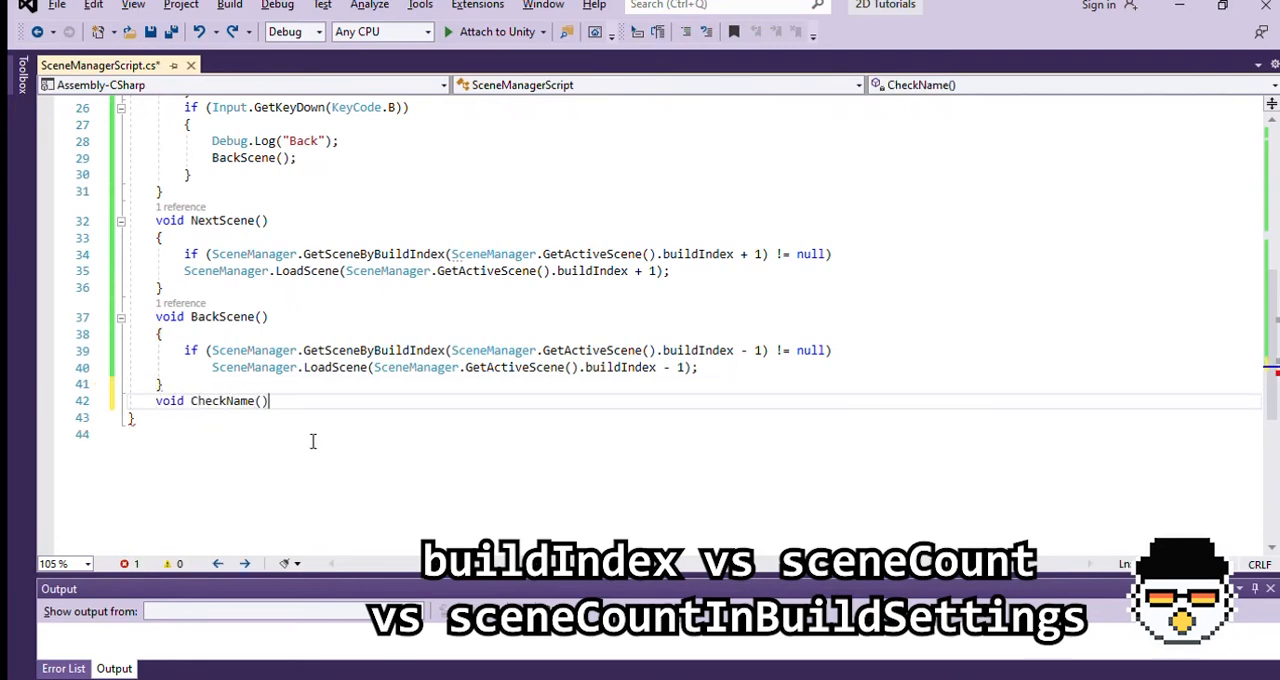
Log active-scene information via SceneManager and add a C key check logging "C".
{"action": "type", "text": "Debug.Log(SceneManager.Get"}
{"action": "type", "text": "if (Input.GetKeyDown(KeyCode.C"}
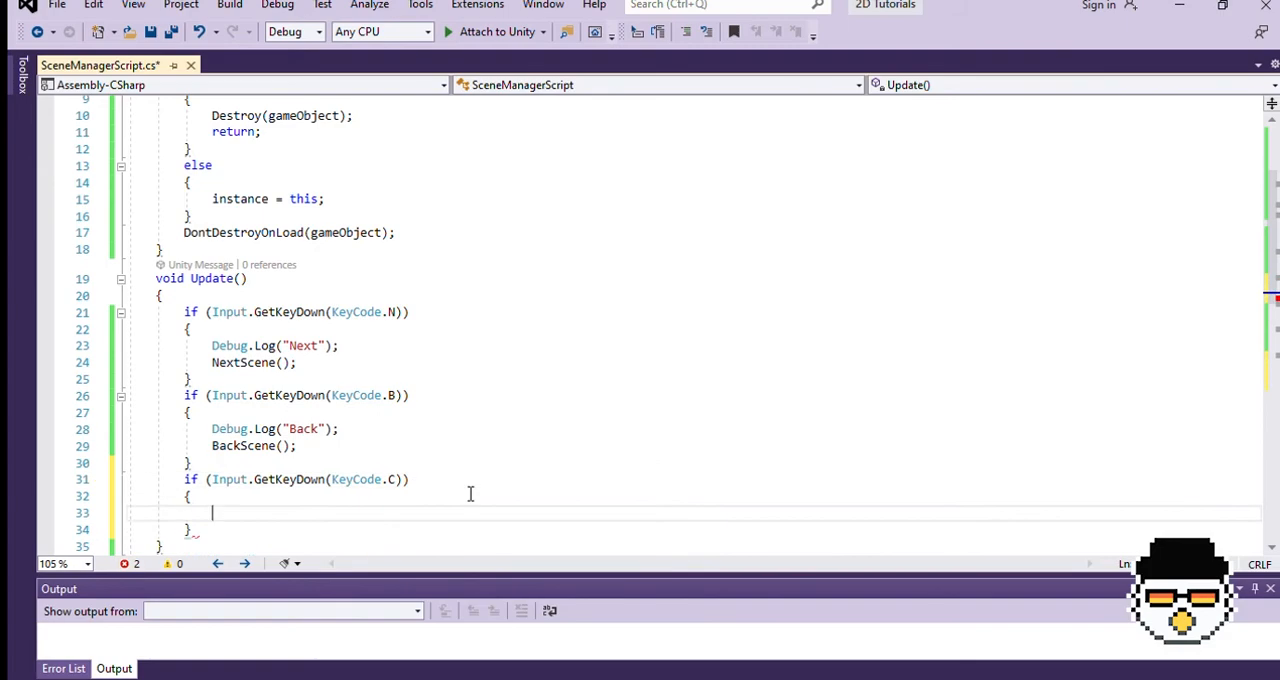
{"action": "type", "text": "Debug.Log(\"C\");"}
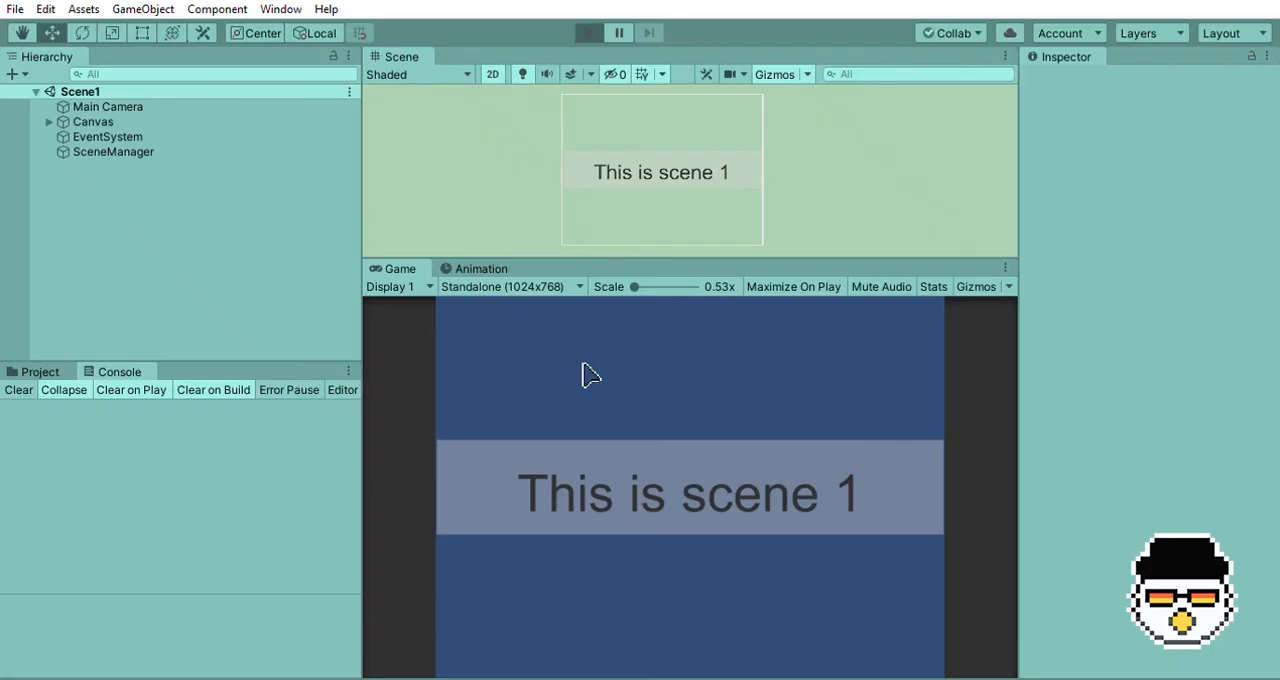
Play the scene and press C to log buildIndex 0, sceneCount 1 and 2.
{"action": "left_click", "coordinate": [588, 32]}
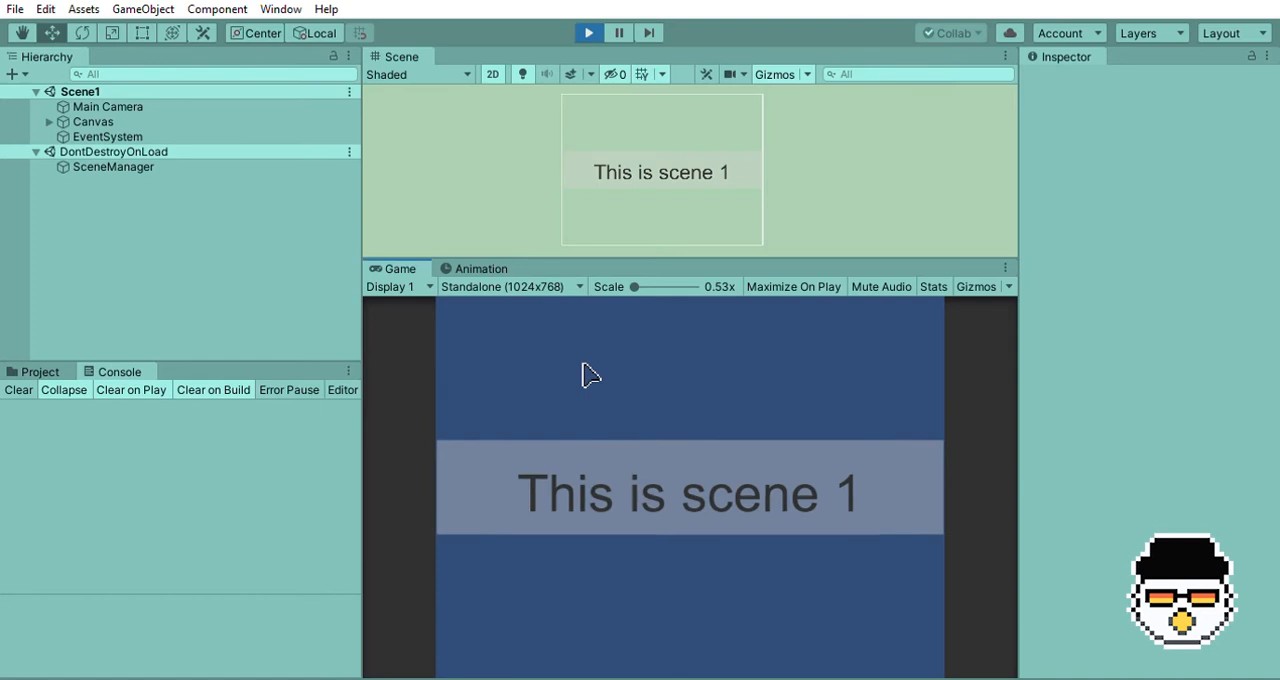
{"action": "mouse_move", "coordinate": [607, 399]}
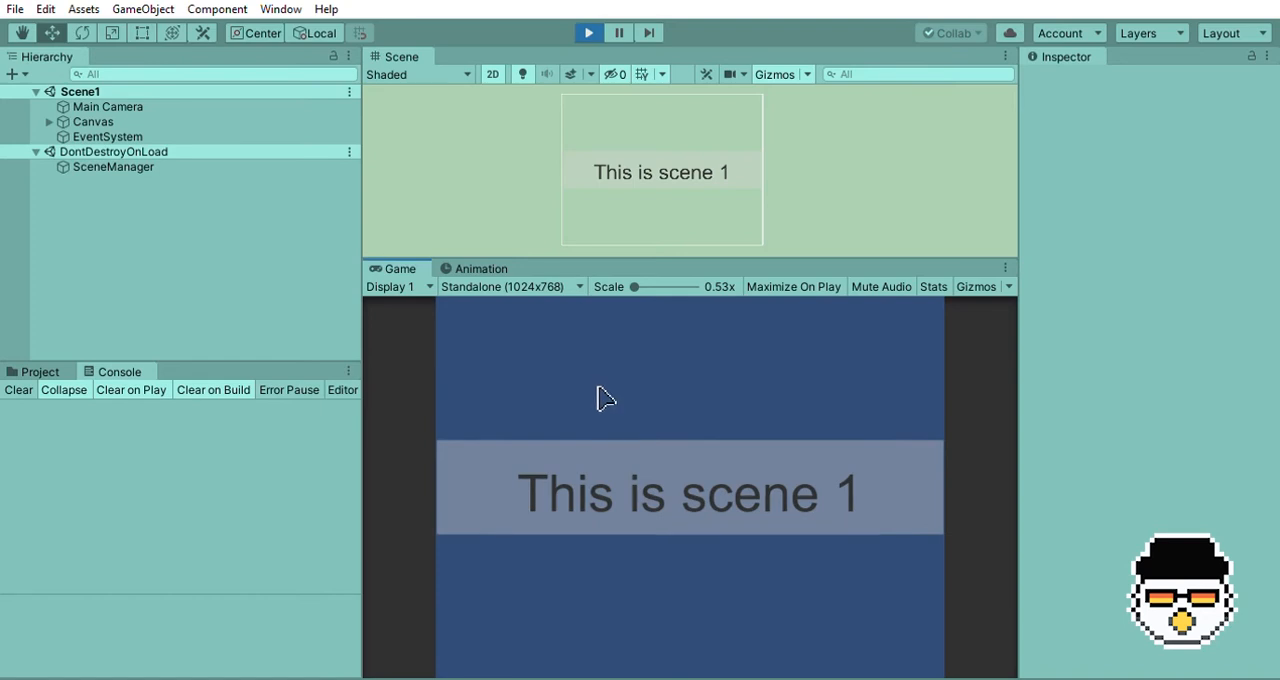
{"action": "left_click", "coordinate": [119, 371]}
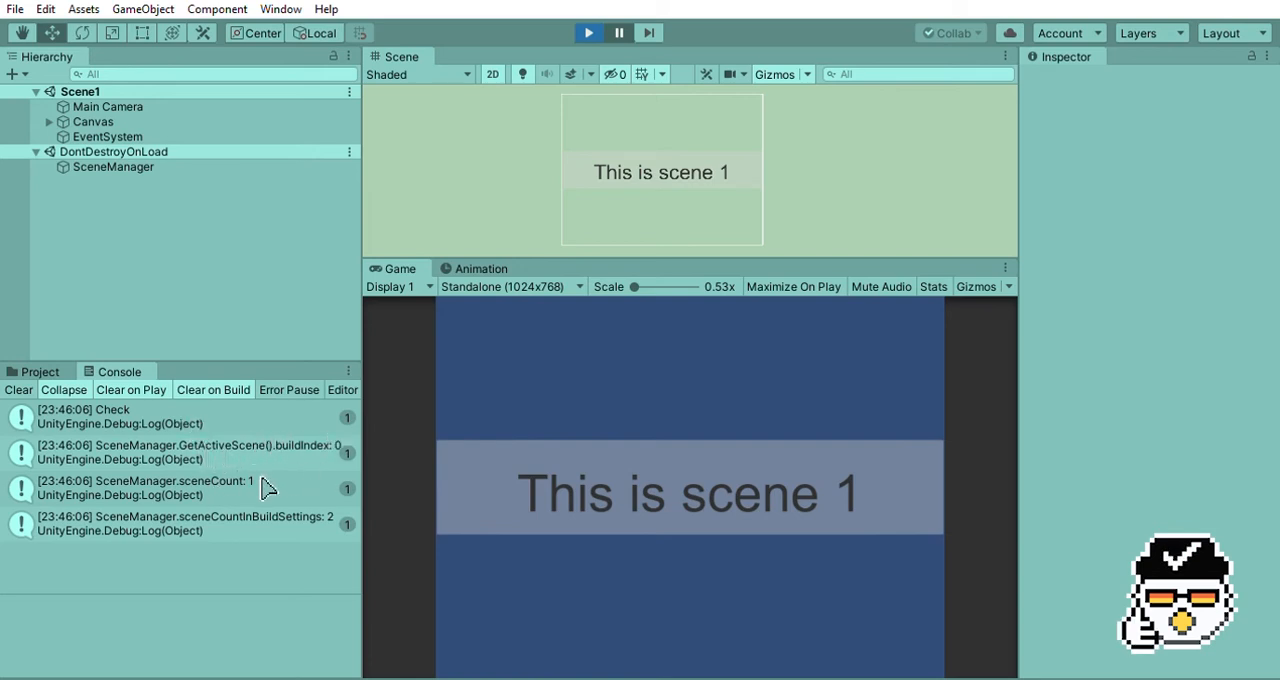
{"action": "mouse_move", "coordinate": [328, 524]}
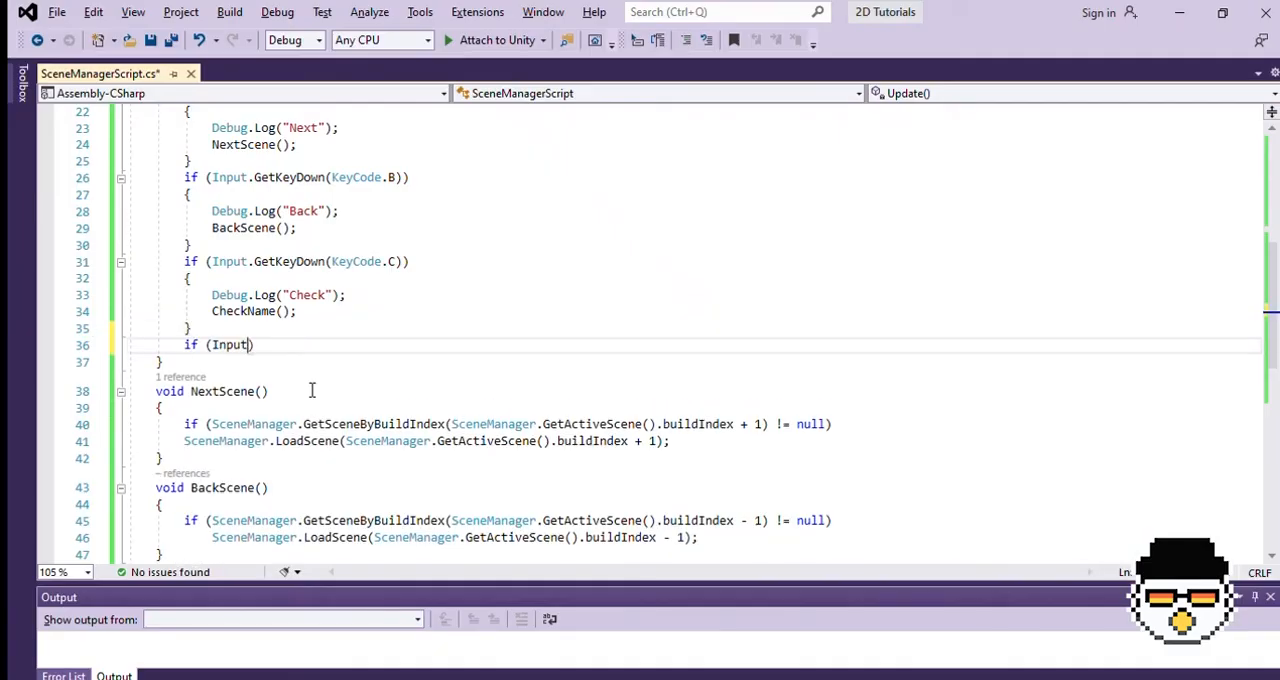
Add KeyCode.S and KeyCode.X GetKeyDown checks to Update for loading and logging scenes.
{"action": "type", "text": ".GetKeyDown(KeyCode.S))"}
{"action": "type", "text": "if (Input.GetKeyDown"}
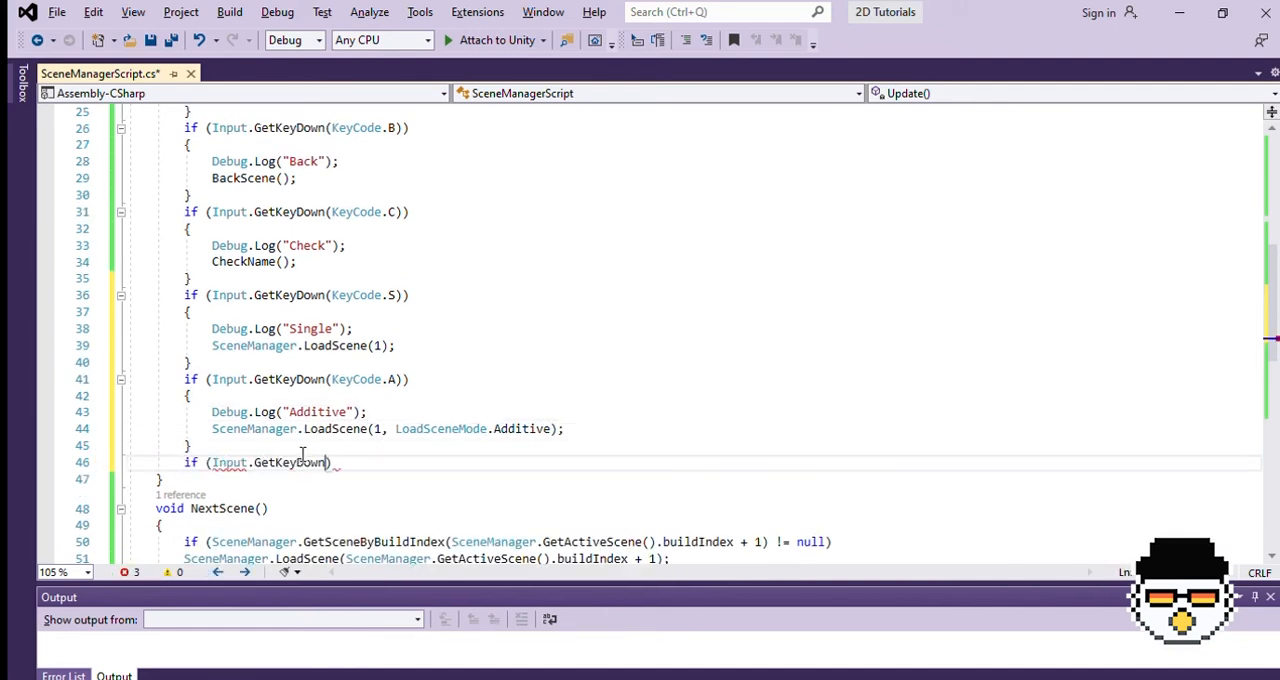
{"action": "type", "text": "(KeyCode.X))"}
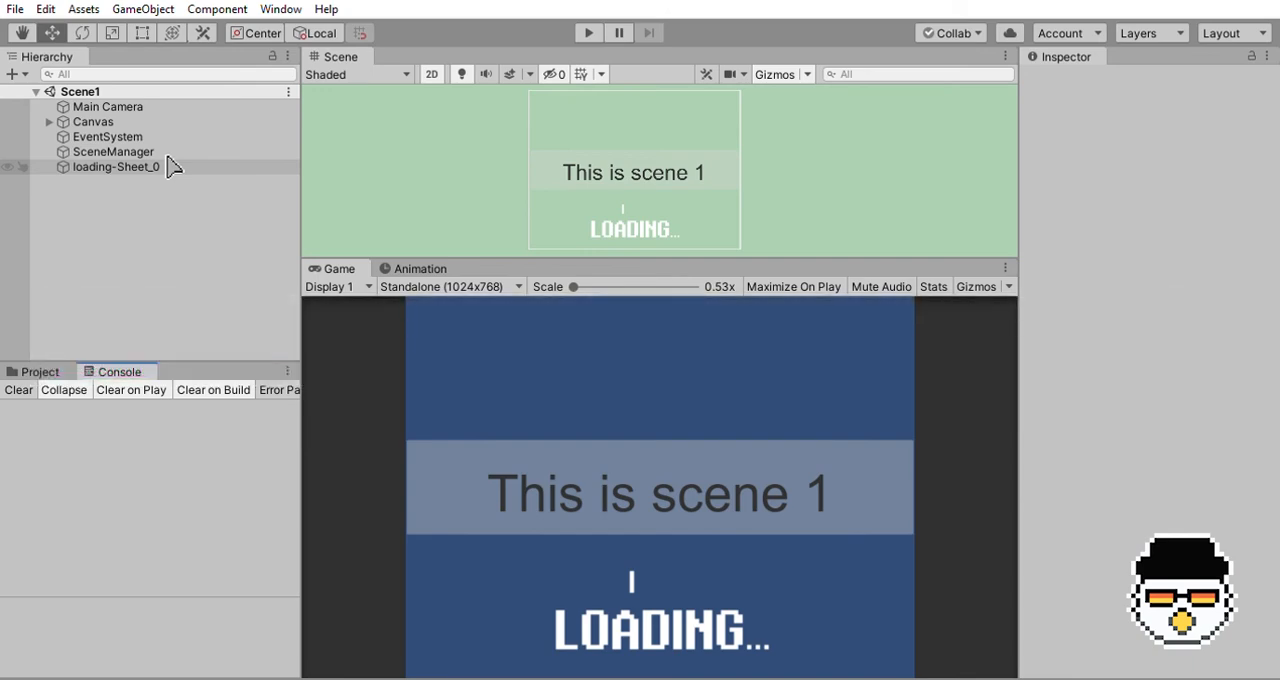
Select loading-Sheet_0 to view its Transform, Sprite Renderer and Animator in the Inspector.
{"action": "left_click", "coordinate": [115, 166]}
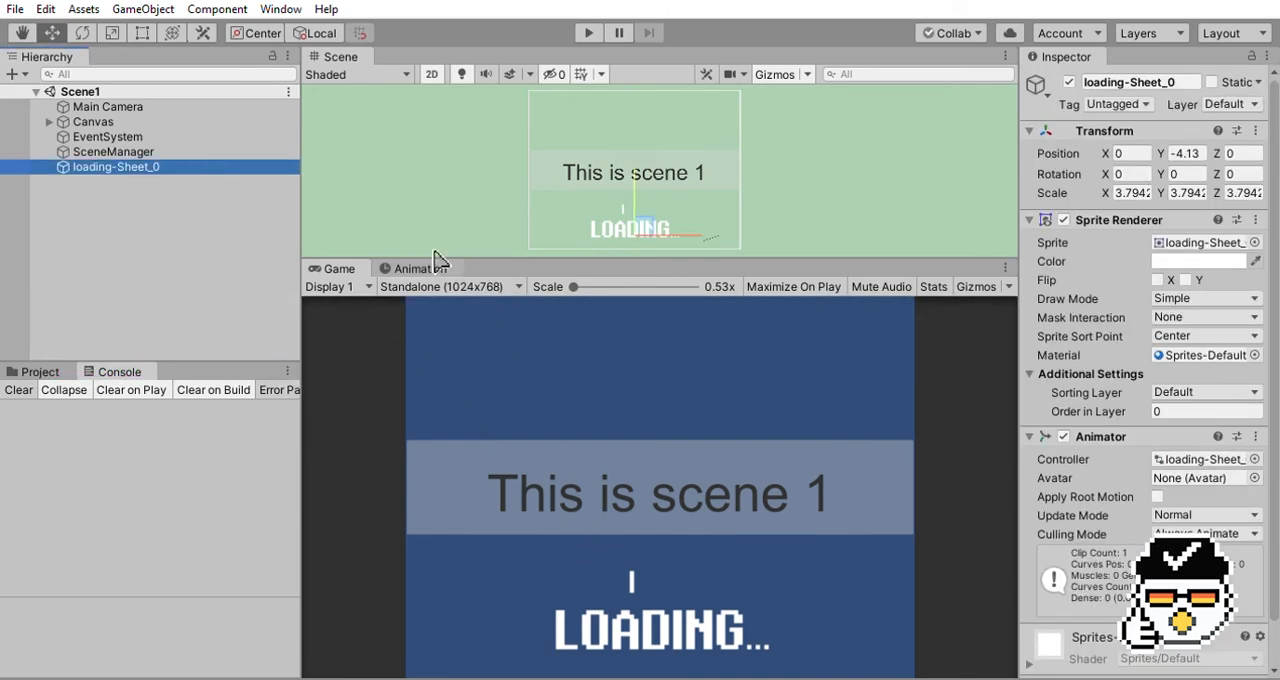
{"action": "left_click", "coordinate": [414, 268]}
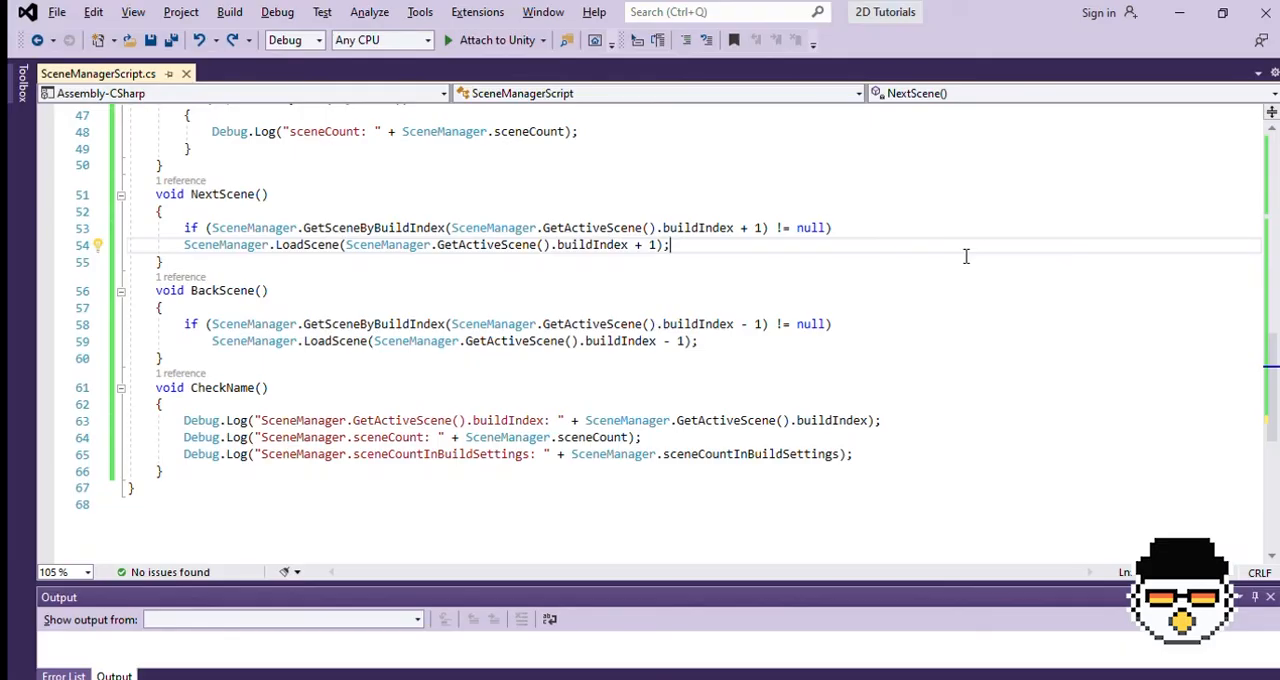
Write the LoadAsync coroutine calling LoadSceneAsync("Scene2") and yielding null until op.isDone.
{"action": "type", "text": "IEnumerator LoadAsync("}
{"action": "type", "text": "SceneManager.Load"}
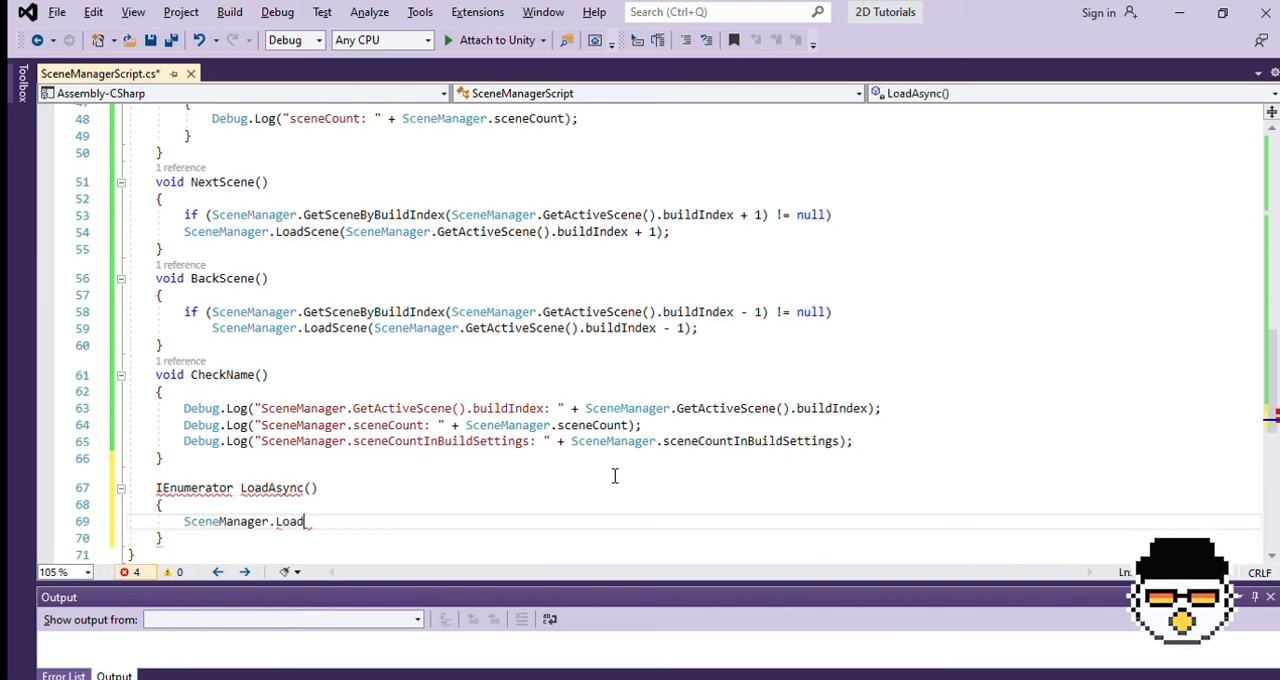
{"action": "type", "text": "SceneAsync(Scene2)"}
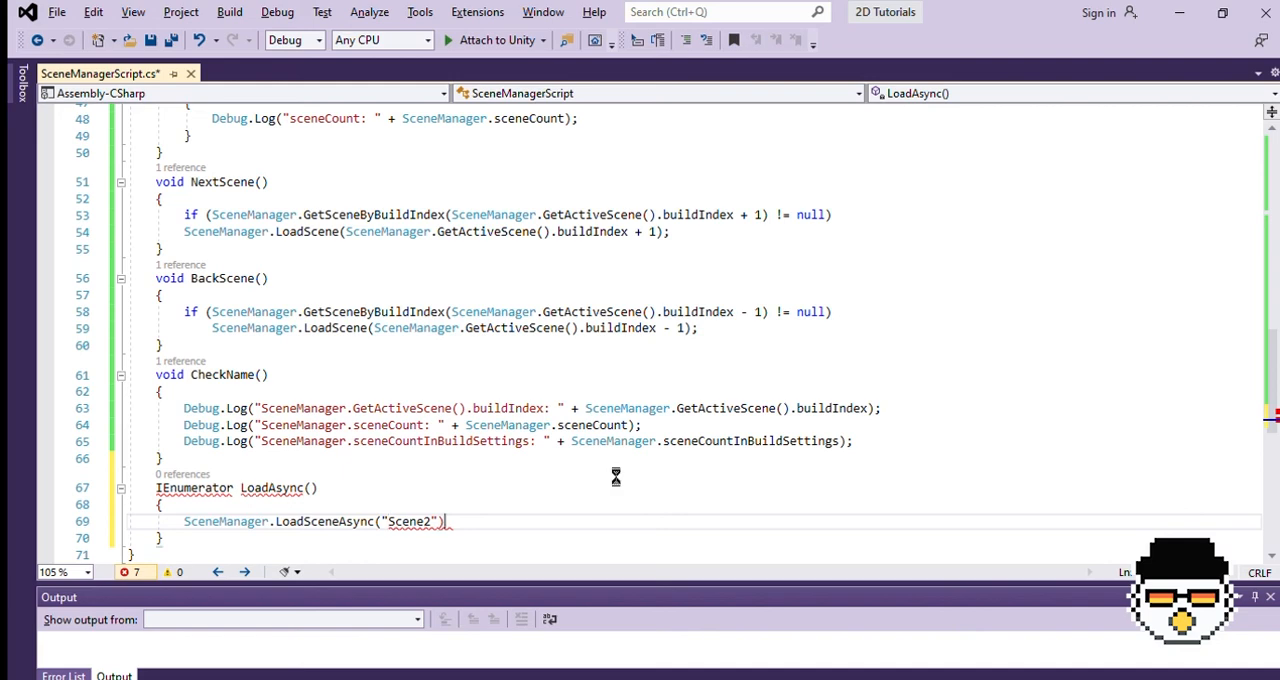
{"action": "type", "text": ";;"}
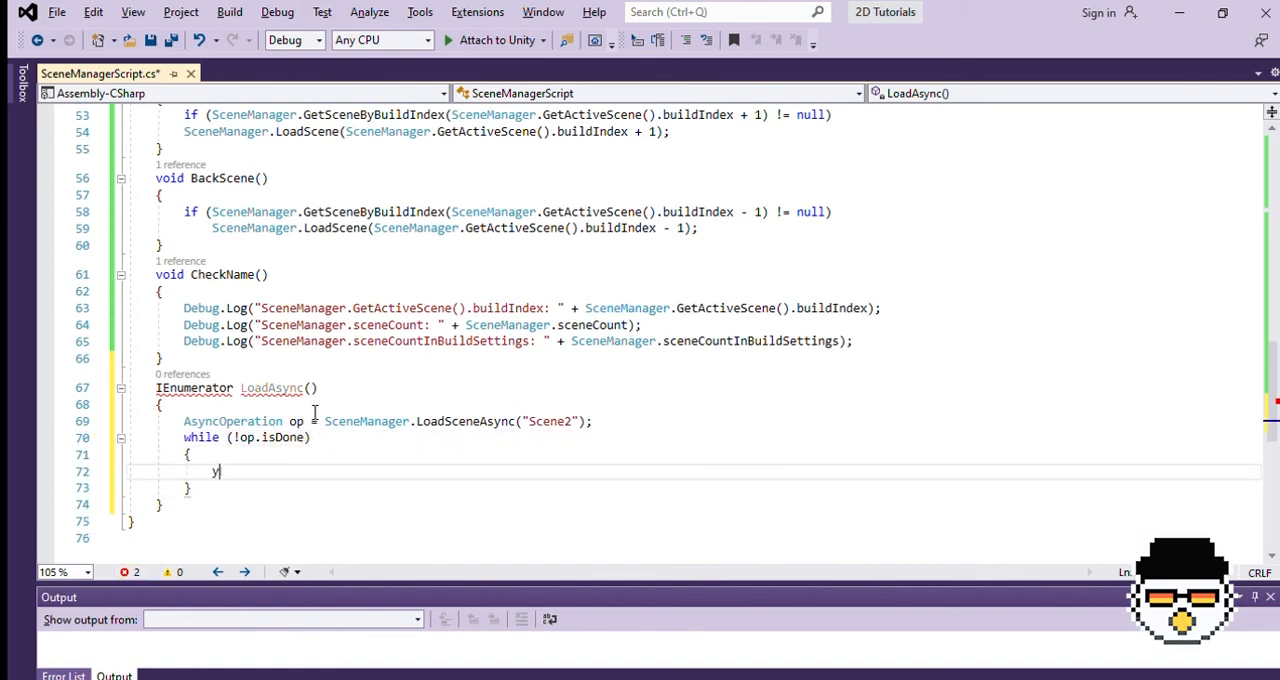
{"action": "type", "text": "yield return null;"}
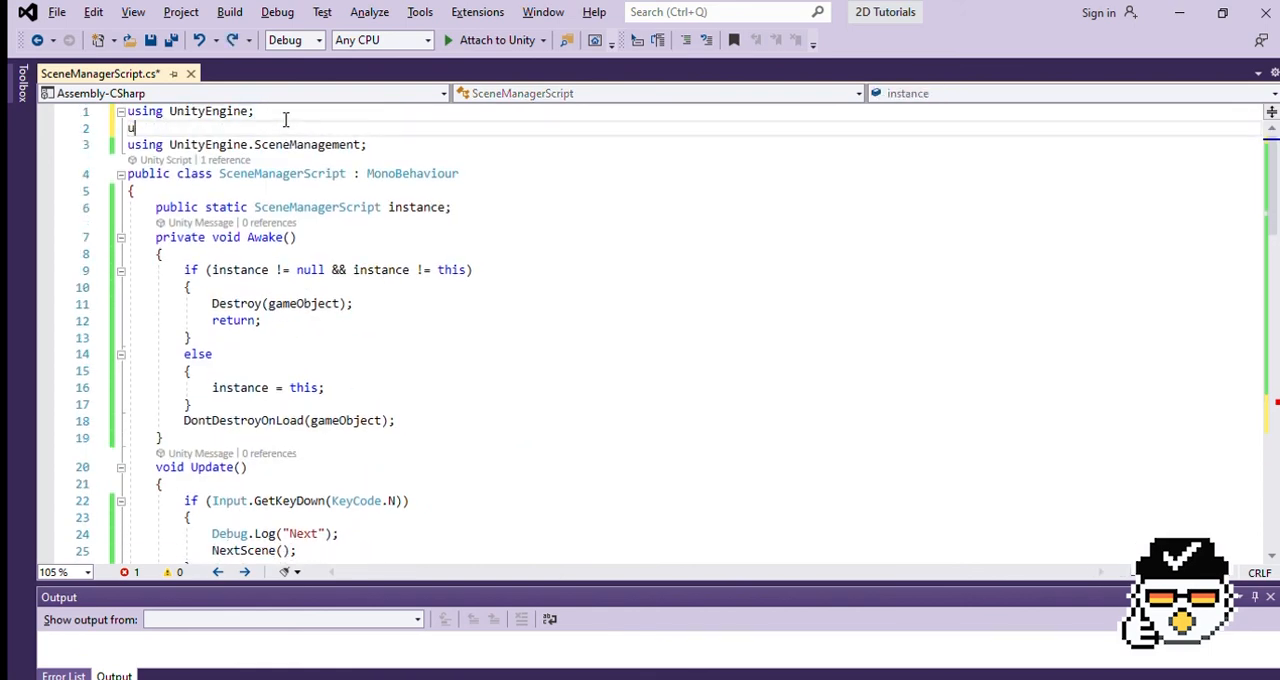
Add the 'using System.Collections' directive so IEnumerator compiles.
{"action": "type", "text": "sing UnityEngine.S"}
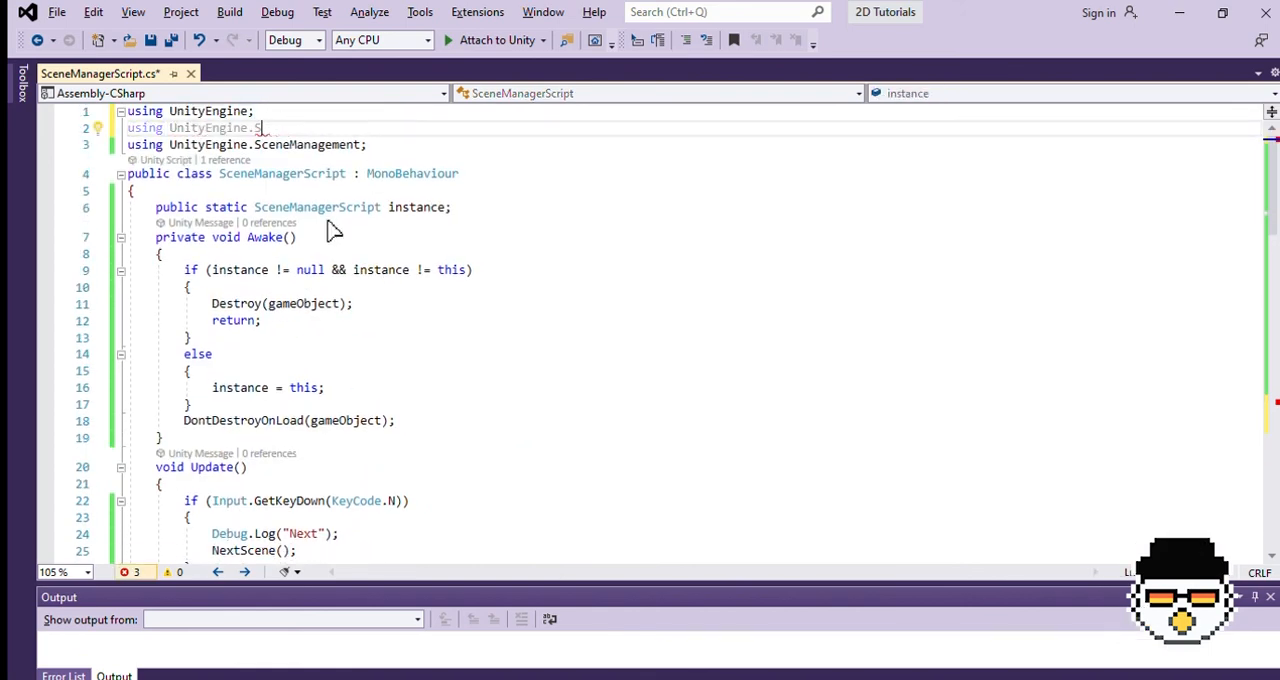
{"action": "type", "text": "System"}
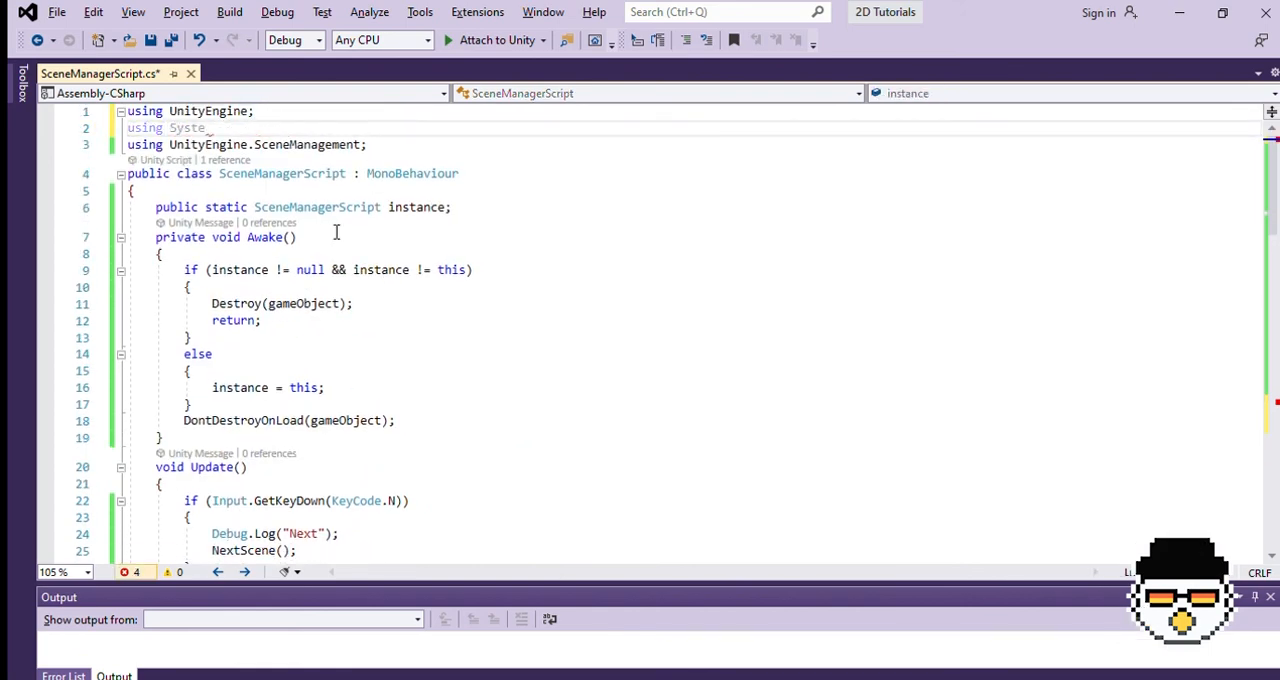
{"action": "scroll", "scroll_direction": "down", "scroll_amount": 3}
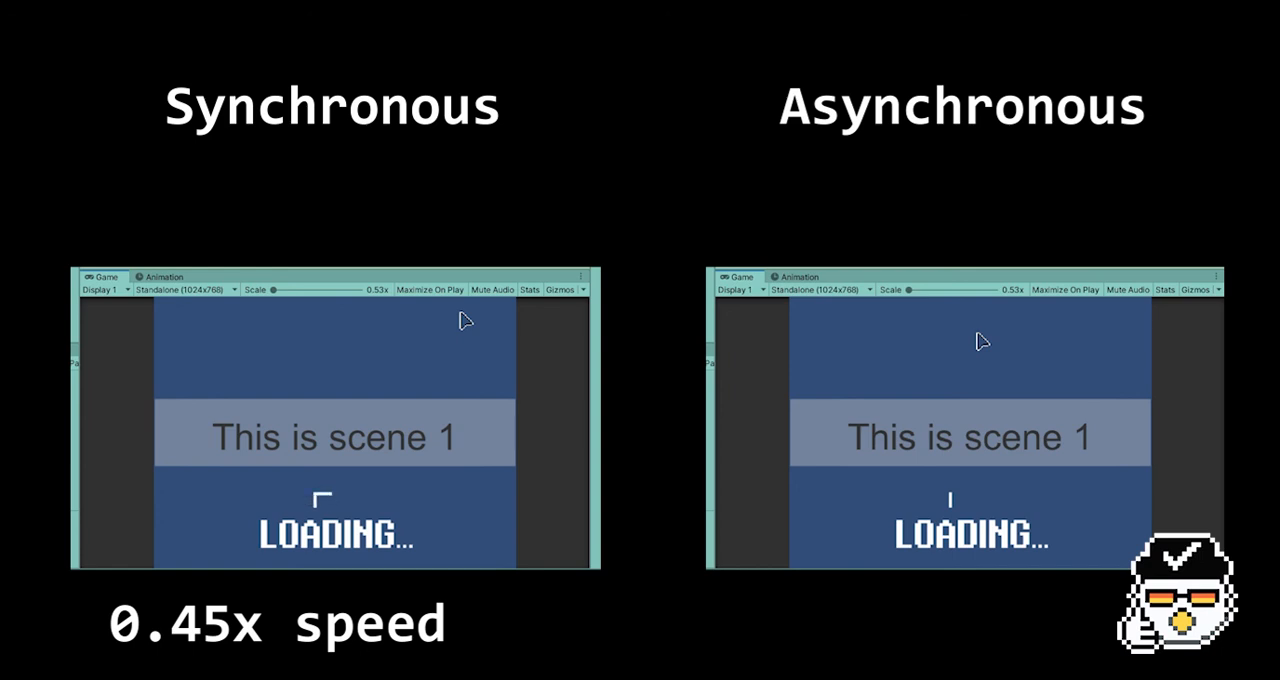
{"action": "mouse_move", "coordinate": [450, 352]}
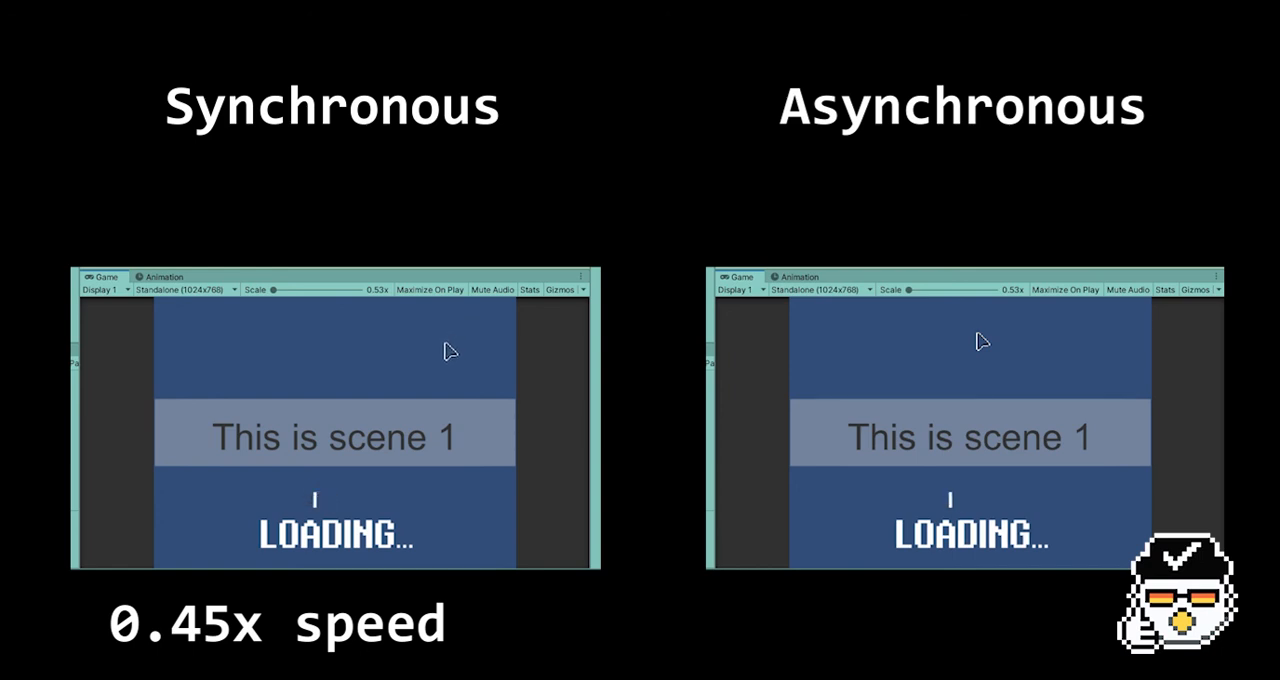